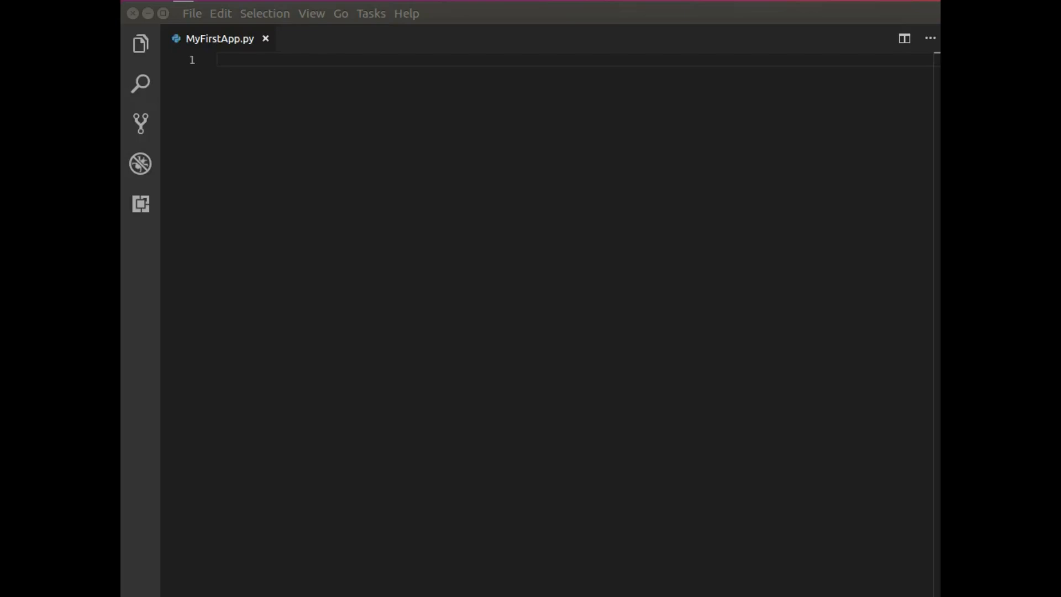
{"action": "mouse_move", "coordinate": [409, 237]}
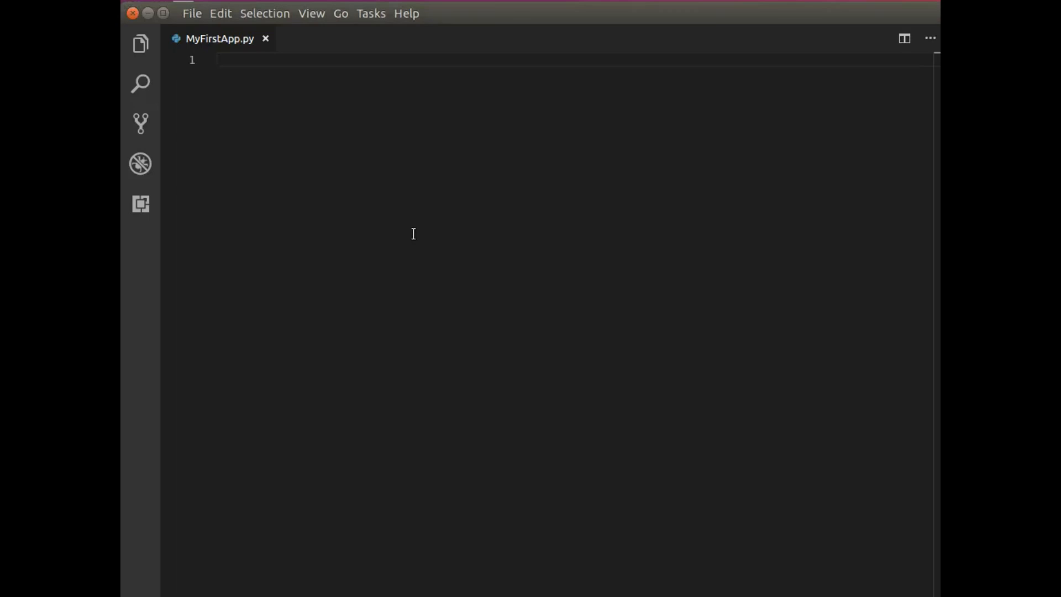
Step: Start MyFirstApp.py with 'import wx' and begin the app line below it
{"action": "left_click", "coordinate": [217, 60]}
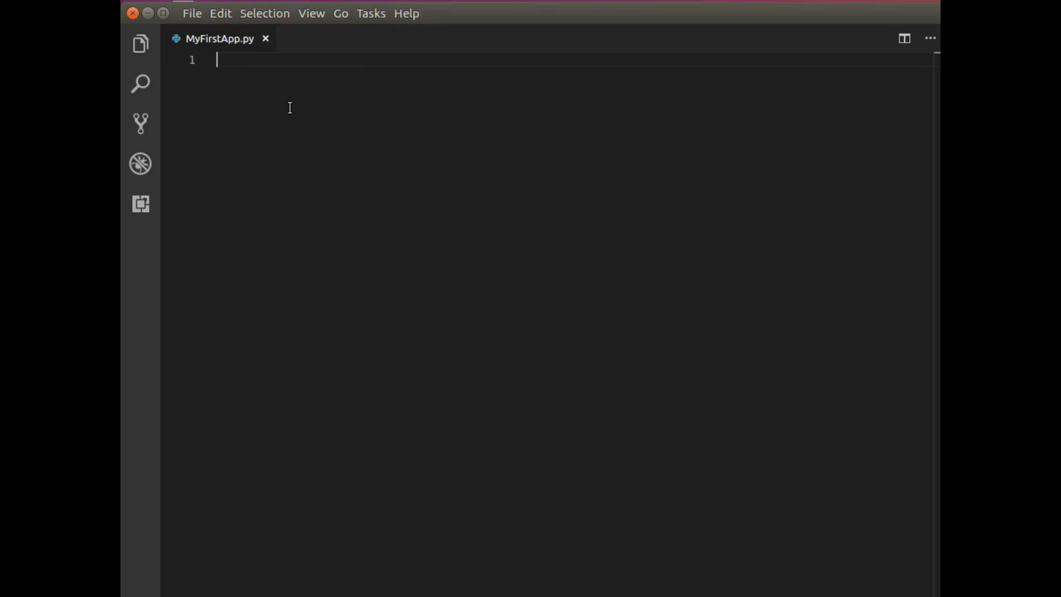
{"action": "type", "text": "import wx"}
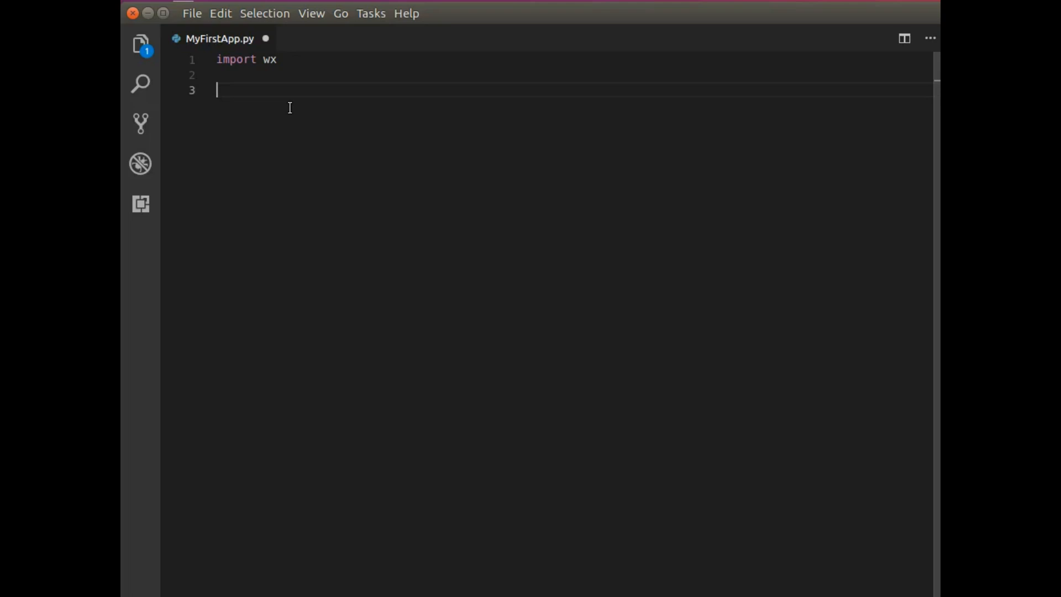
{"action": "type", "text": "ap"}
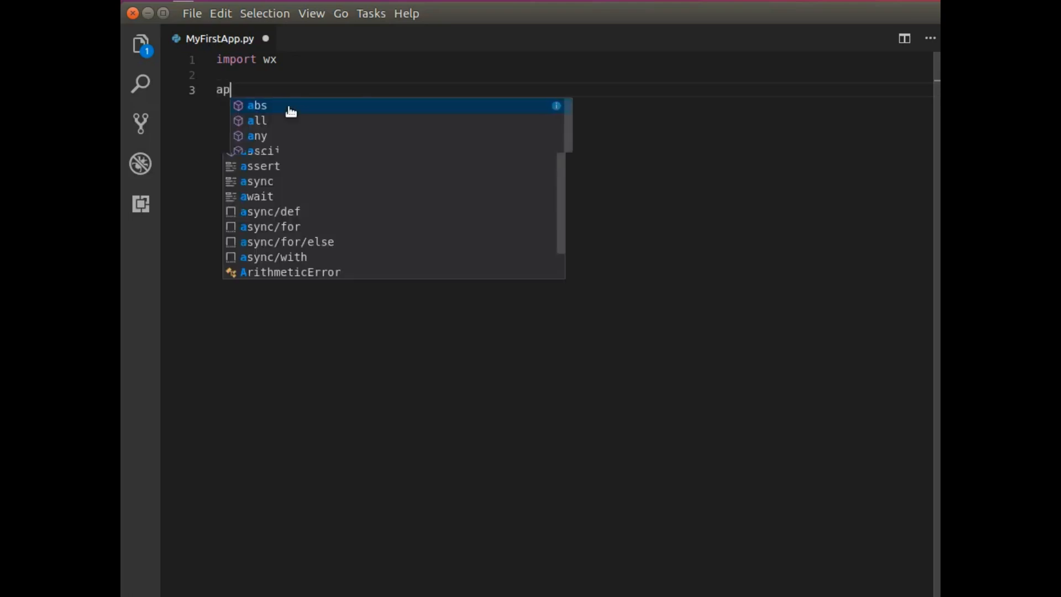
Step: Write 'app = wx.App(clearSigInt=True)' on line 3
{"action": "type", "text": "p = wx."}
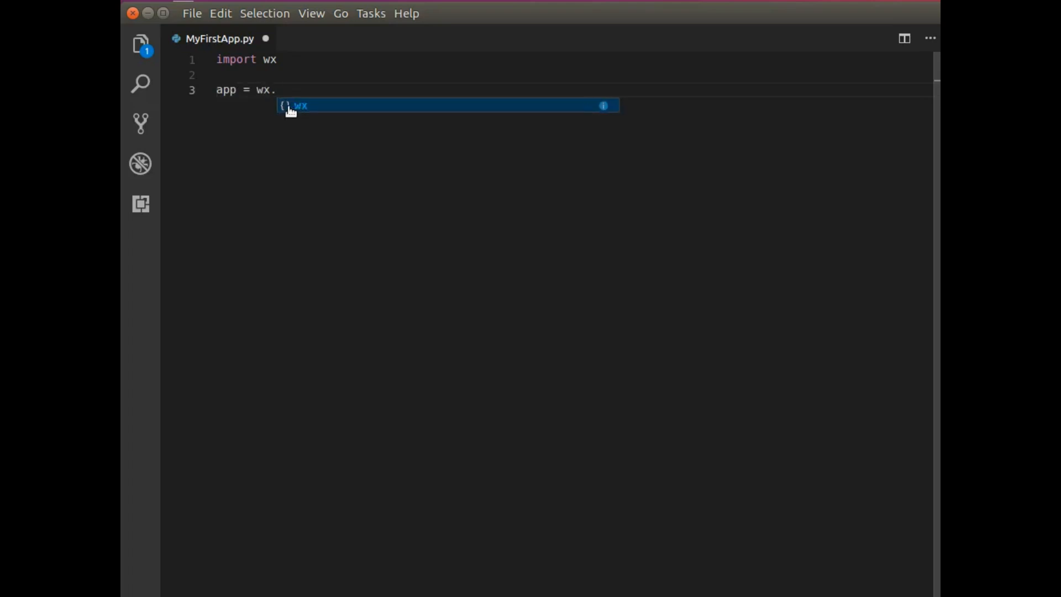
{"action": "key", "text": "Escape"}
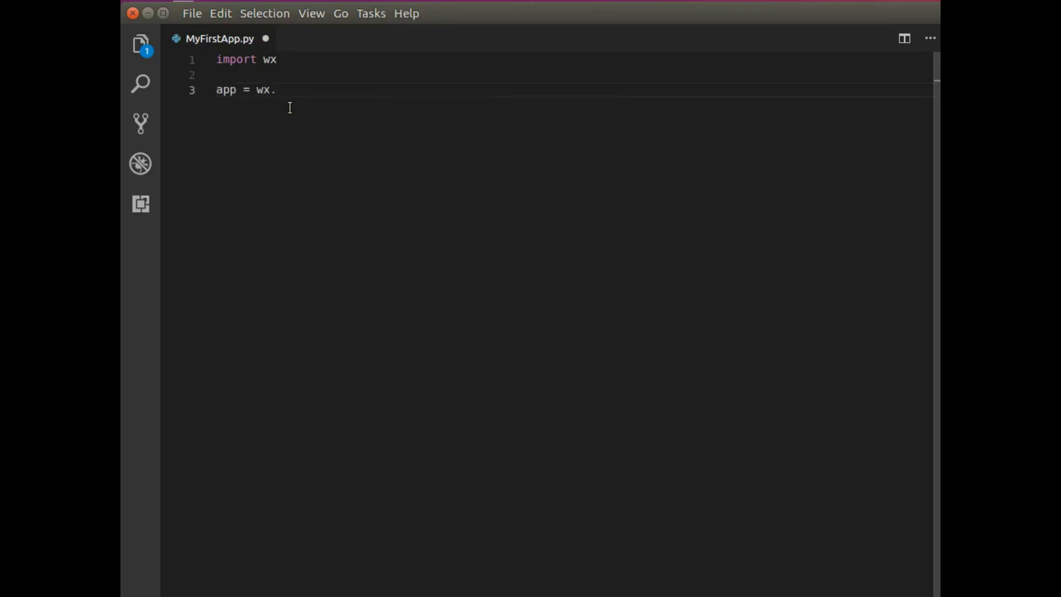
{"action": "type", "text": "App()"}
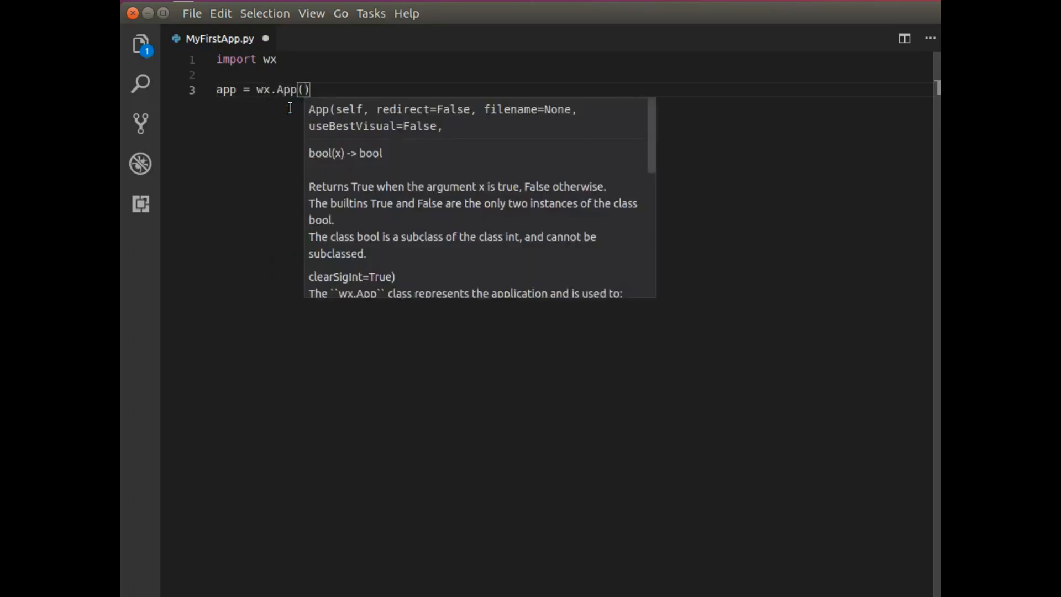
{"action": "type", "text": "clearSigInt="}
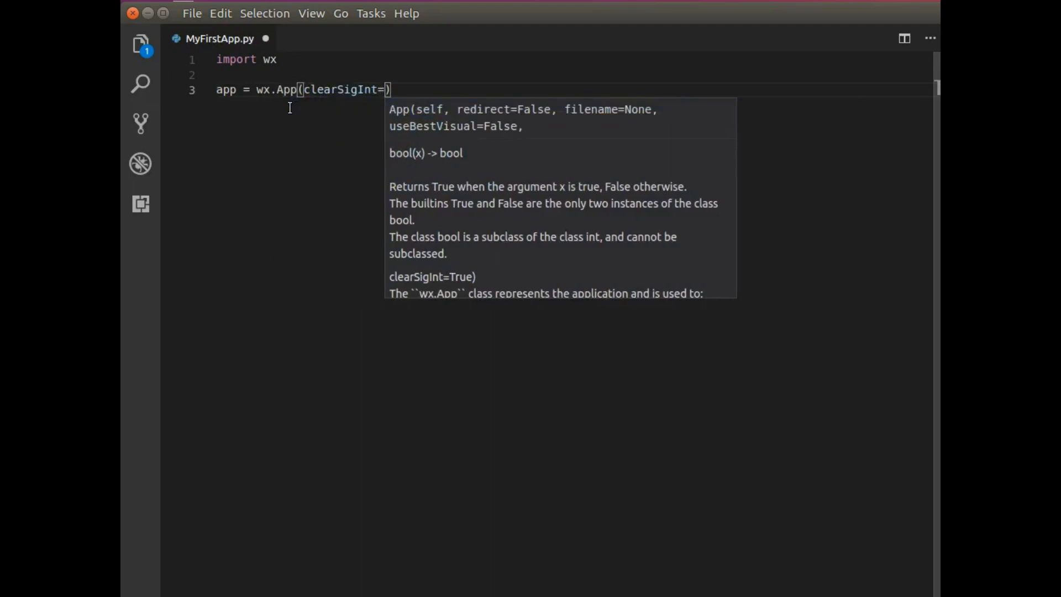
{"action": "type", "text": "True"}
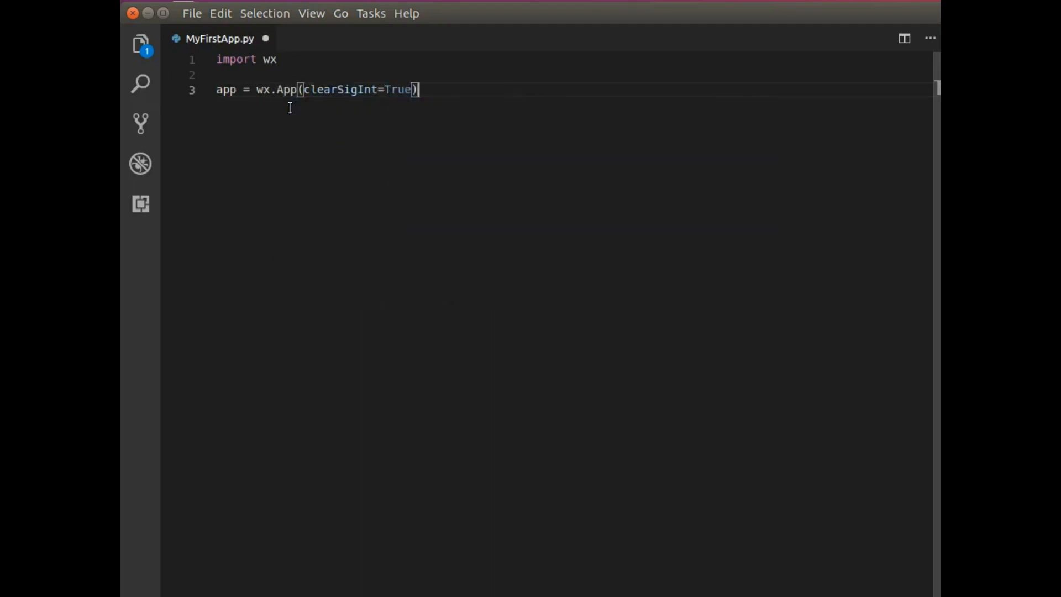
{"action": "key", "text": "Return"}
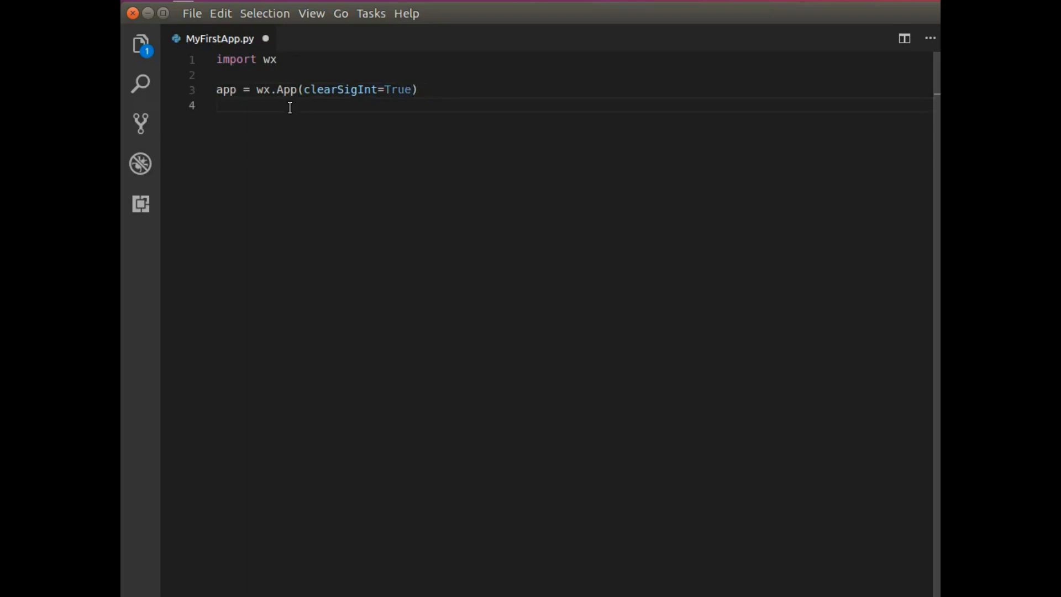
Step: Begin line 4 as 'frame = wx.Frame(parent=None, id=wx.ID_ANY,'
{"action": "type", "text": "frame = wx."}
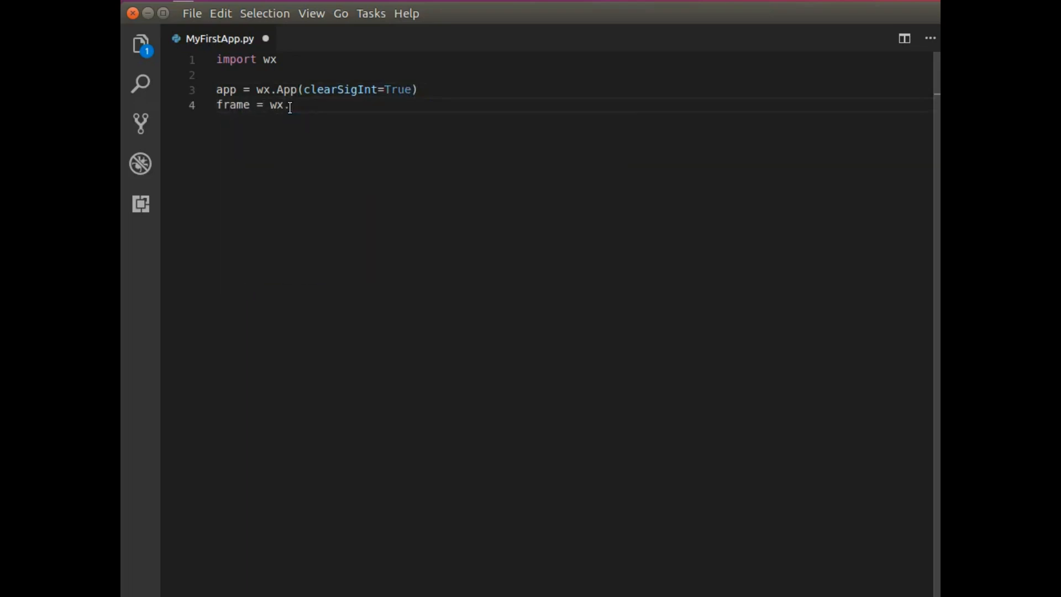
{"action": "type", "text": "Frame()"}
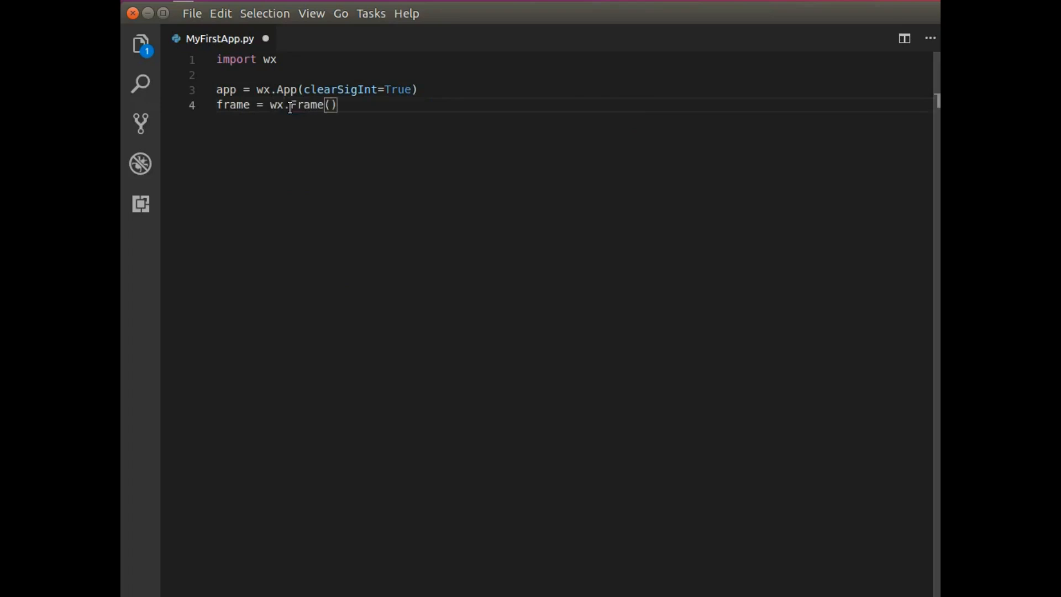
{"action": "mouse_move", "coordinate": [308, 105]}
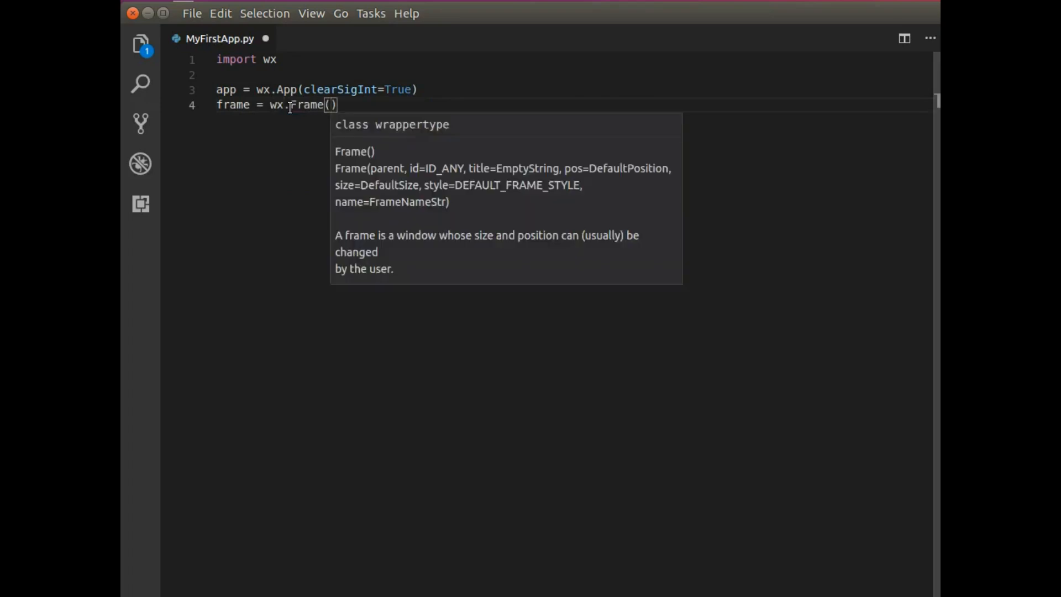
{"action": "type", "text": "parent=None,"}
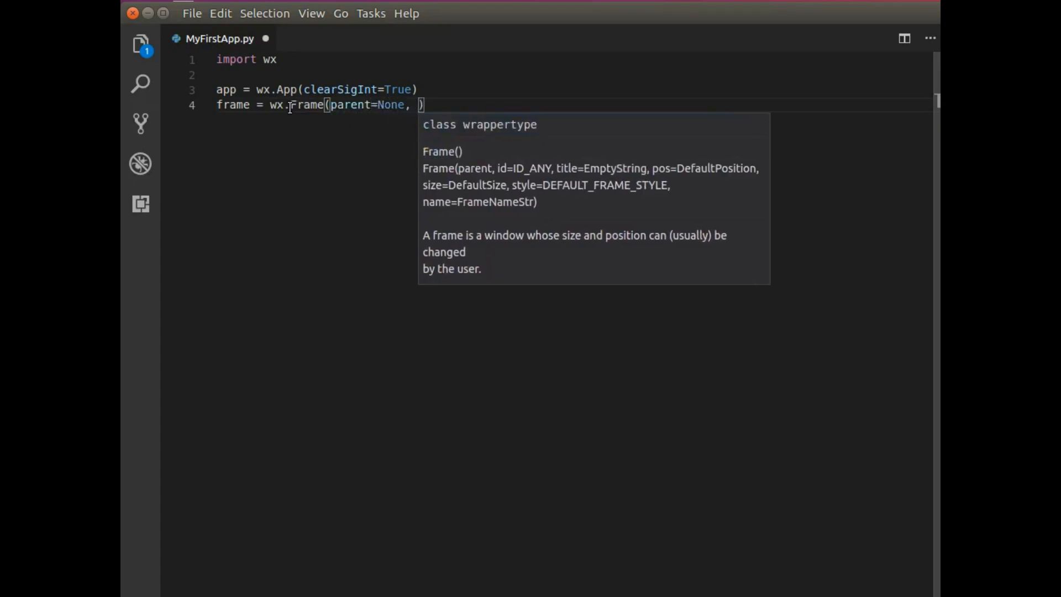
{"action": "type", "text": "id=wx.ID"}
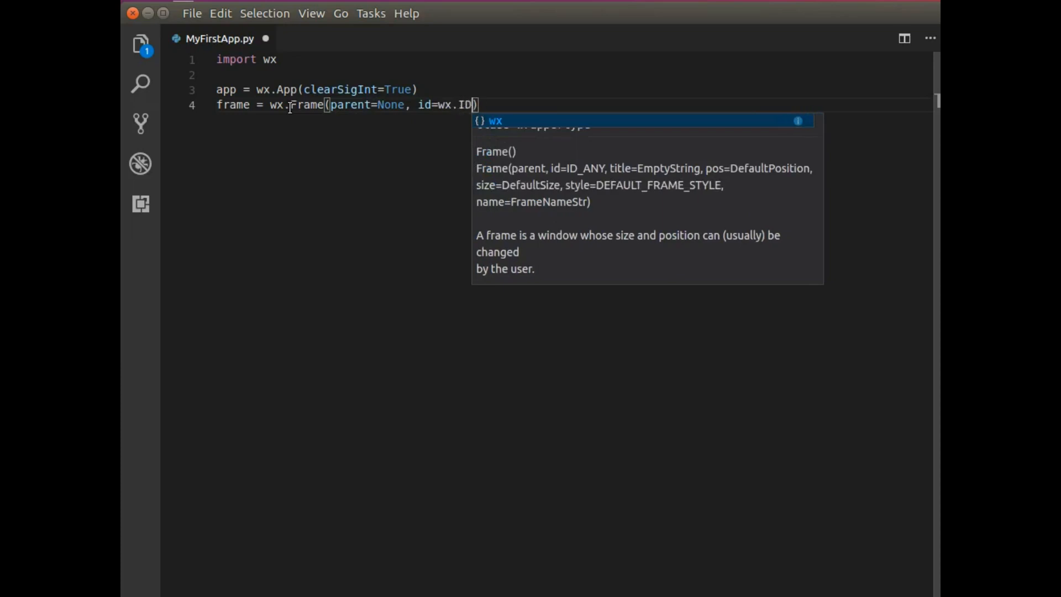
{"action": "type", "text": "_ANY"}
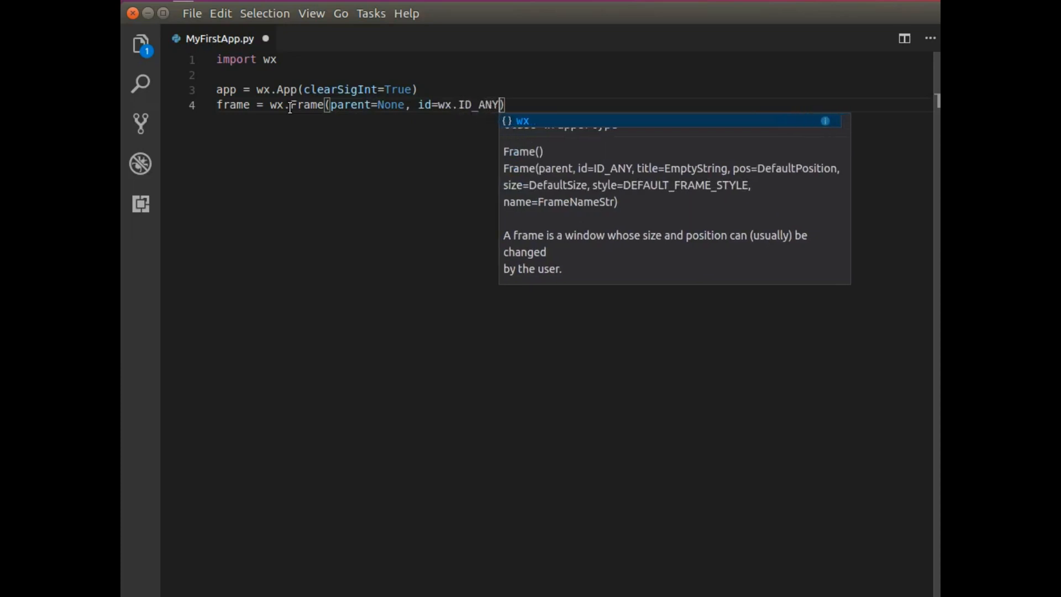
{"action": "type", "text": ","}
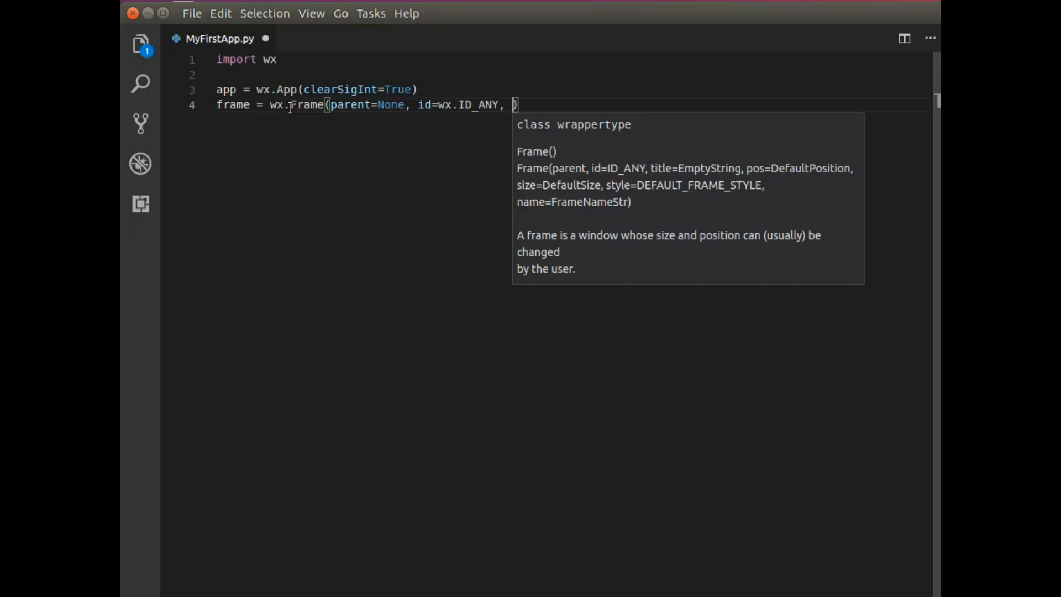
Step: Finish the frame with title "My first app" and pos (100, 100)
{"action": "type", "text": "title="}
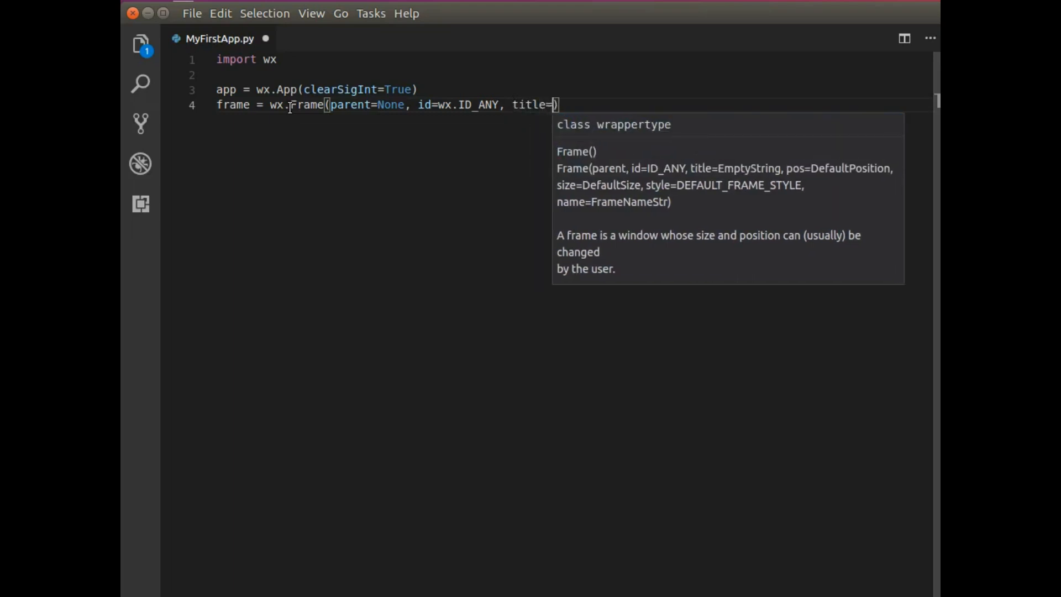
{"action": "type", "text": "\"M"}
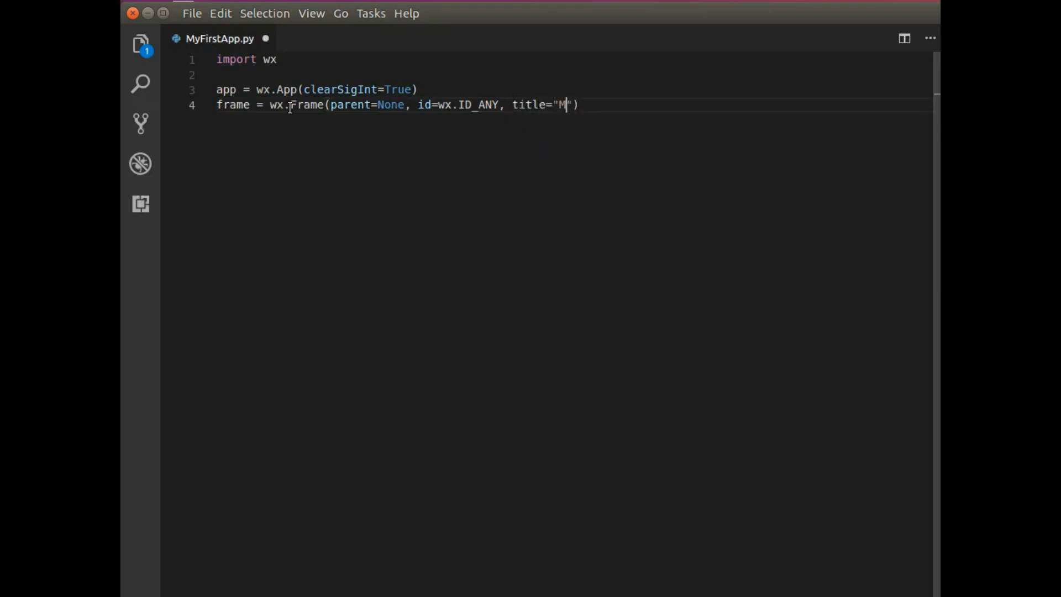
{"action": "type", "text": "y first app"}
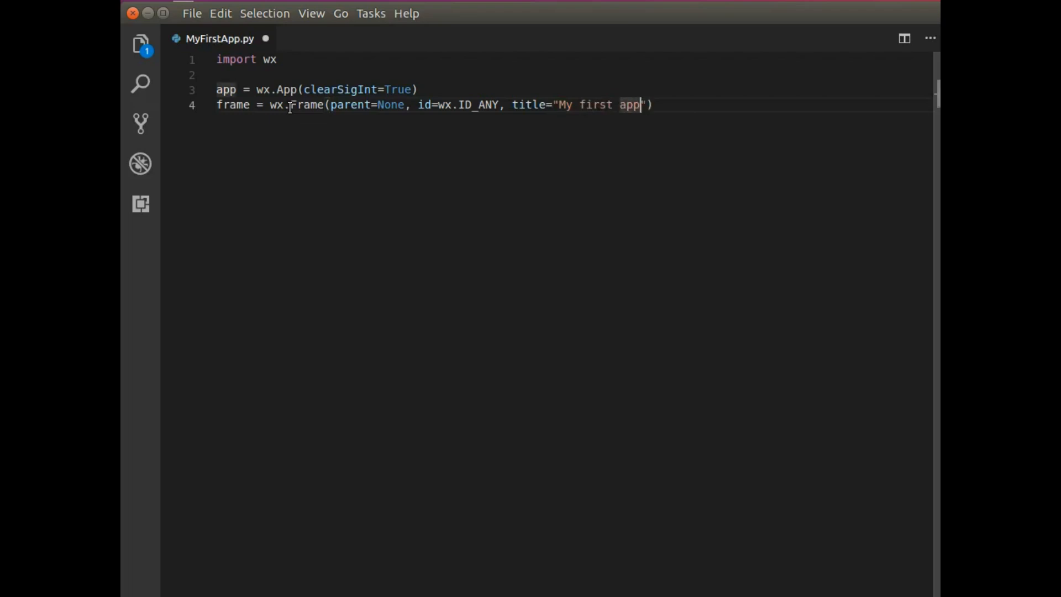
{"action": "type", "text": "\", \""}
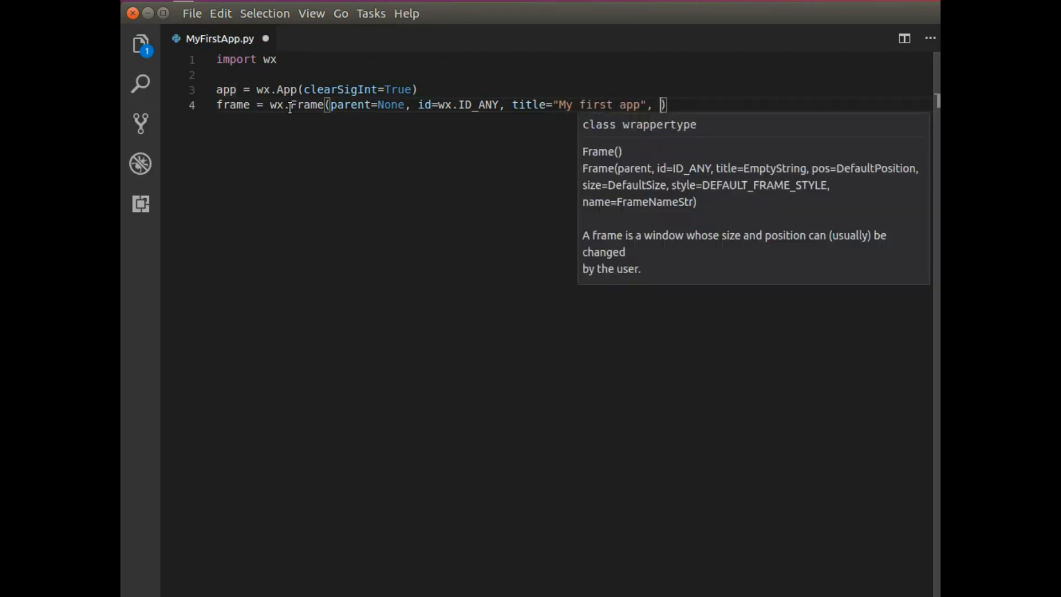
{"action": "type", "text": "pos = ()"}
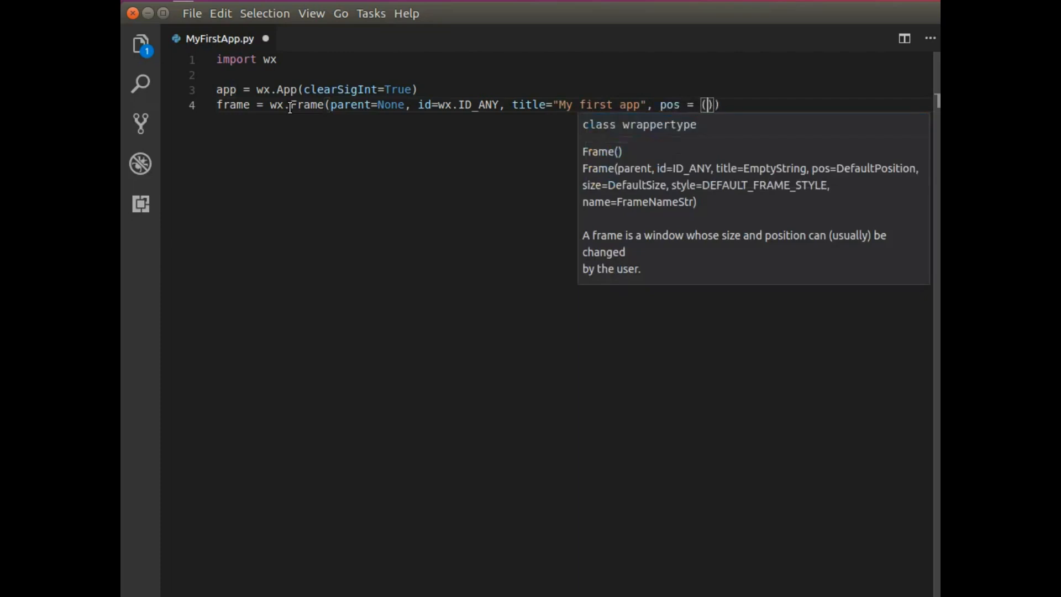
{"action": "type", "text": "100, 100"}
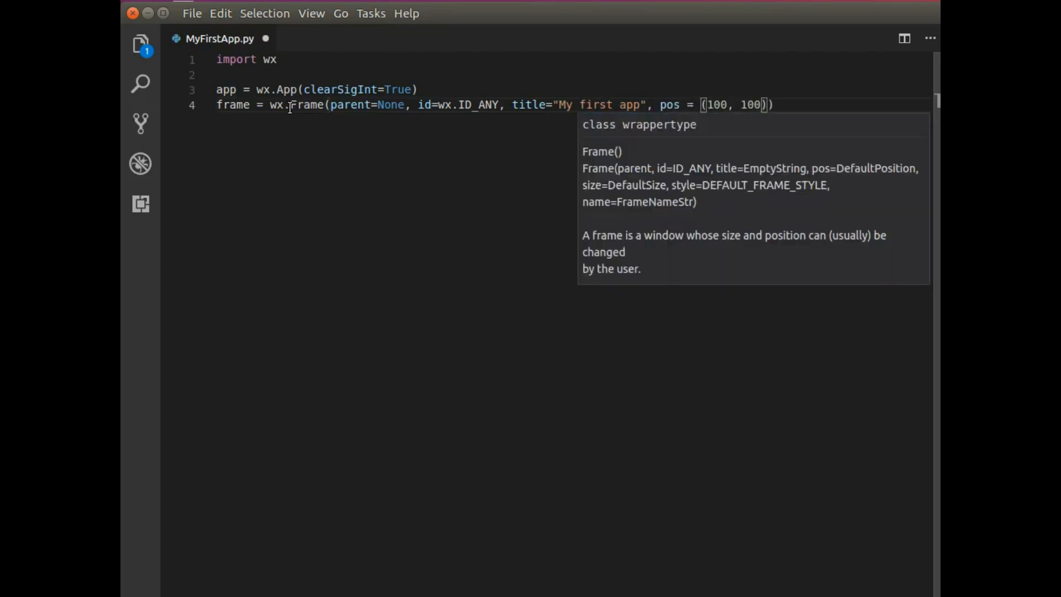
{"action": "key", "text": "Return"}
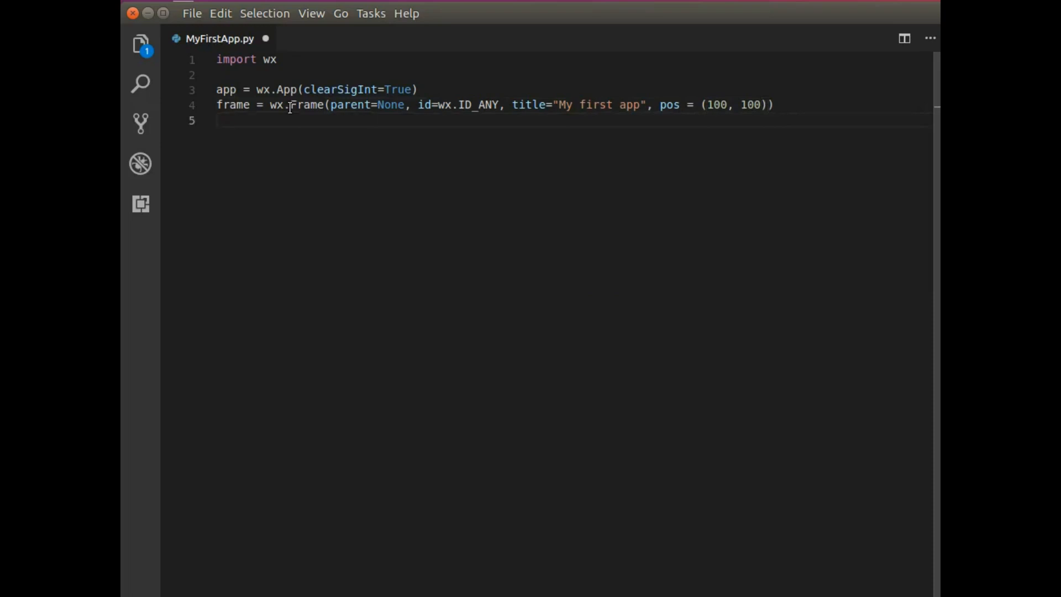
Step: Write 'panel = wx.Panel(parent=frame, id=wx.ID_ANY)' on line 5
{"action": "type", "text": "panel"}
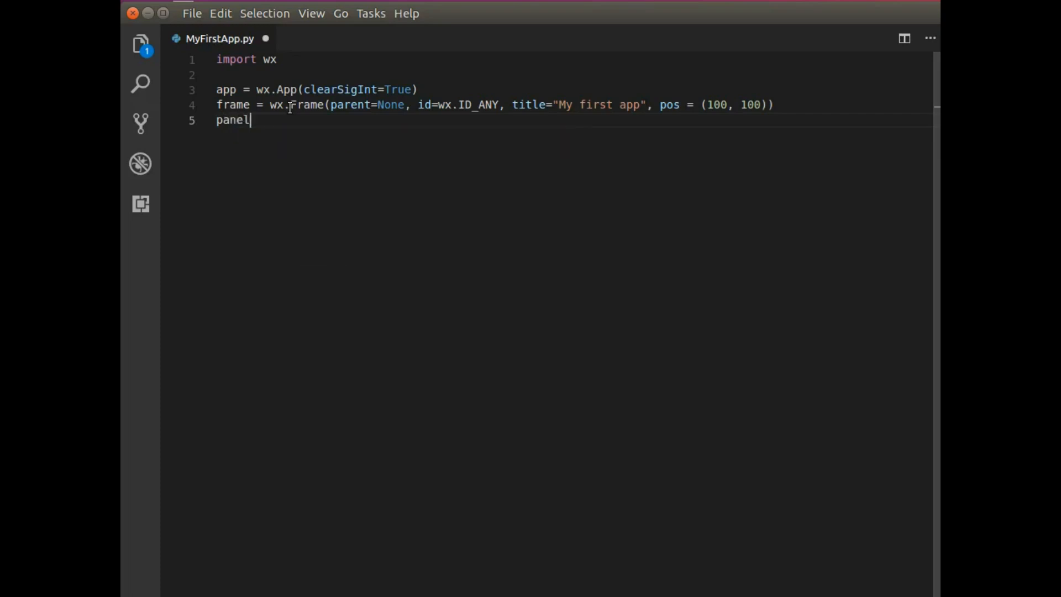
{"action": "type", "text": "= wx."}
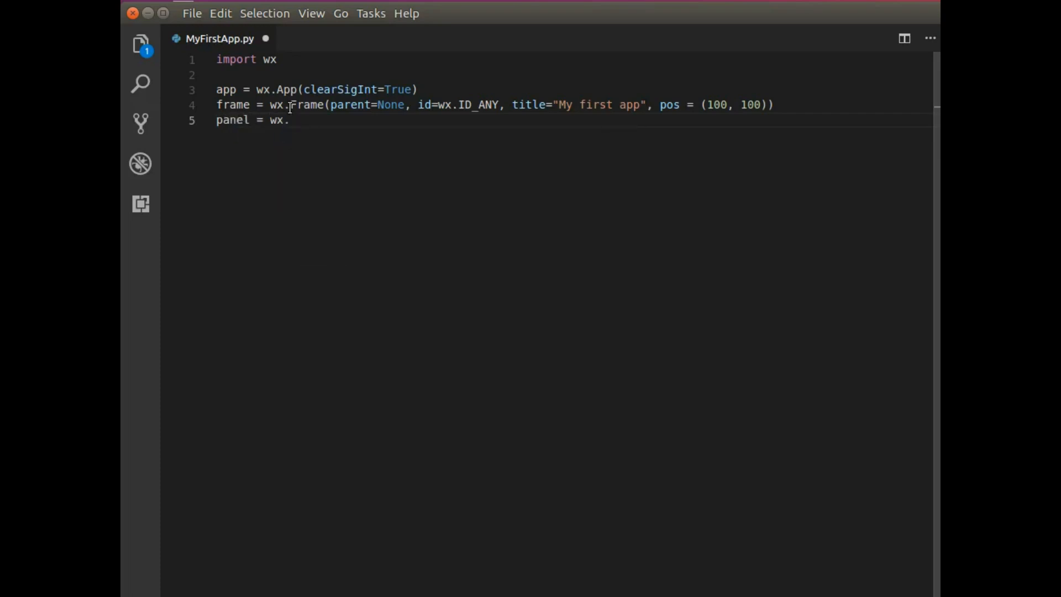
{"action": "type", "text": "Panel(parent="}
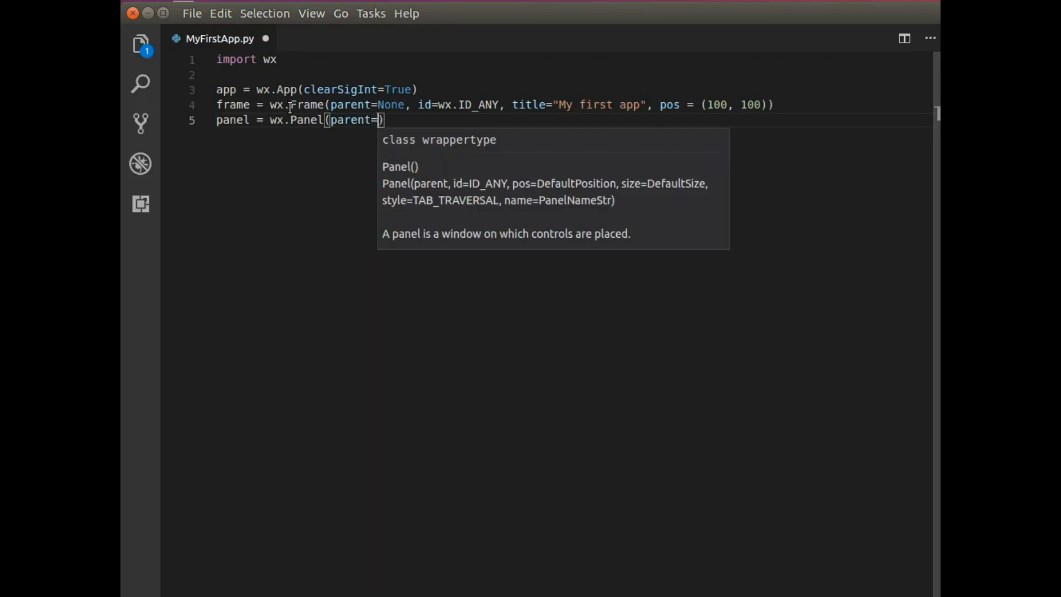
{"action": "type", "text": "frame, id=wx"}
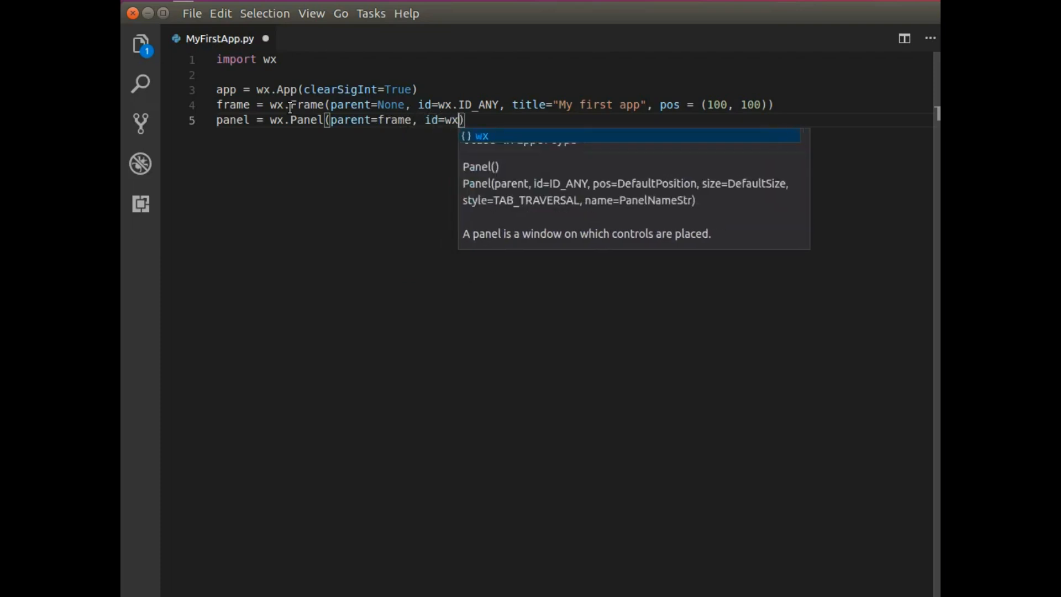
{"action": "type", "text": ".ID_ANY,"}
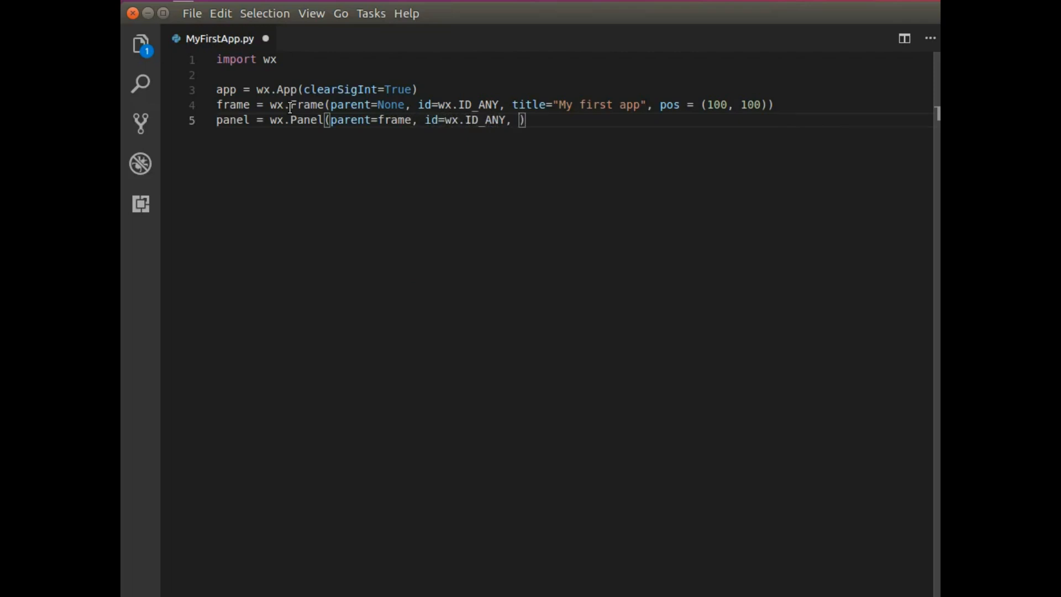
{"action": "mouse_move", "coordinate": [521, 119]}
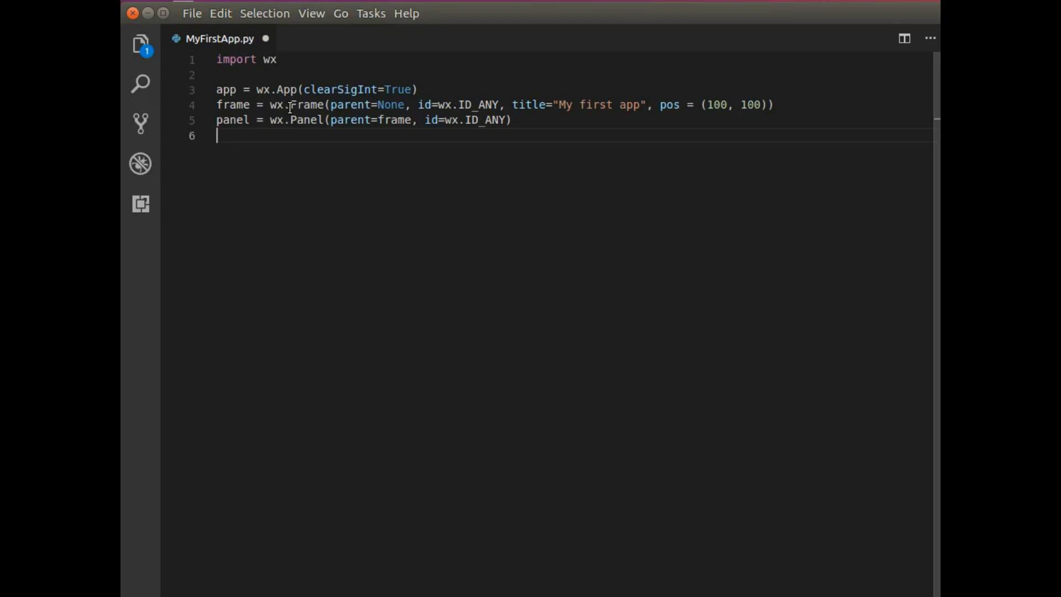
Step: Begin line 6 as 'welcomeText = wx.StaticText(parent=panel,'
{"action": "type", "text": "wel"}
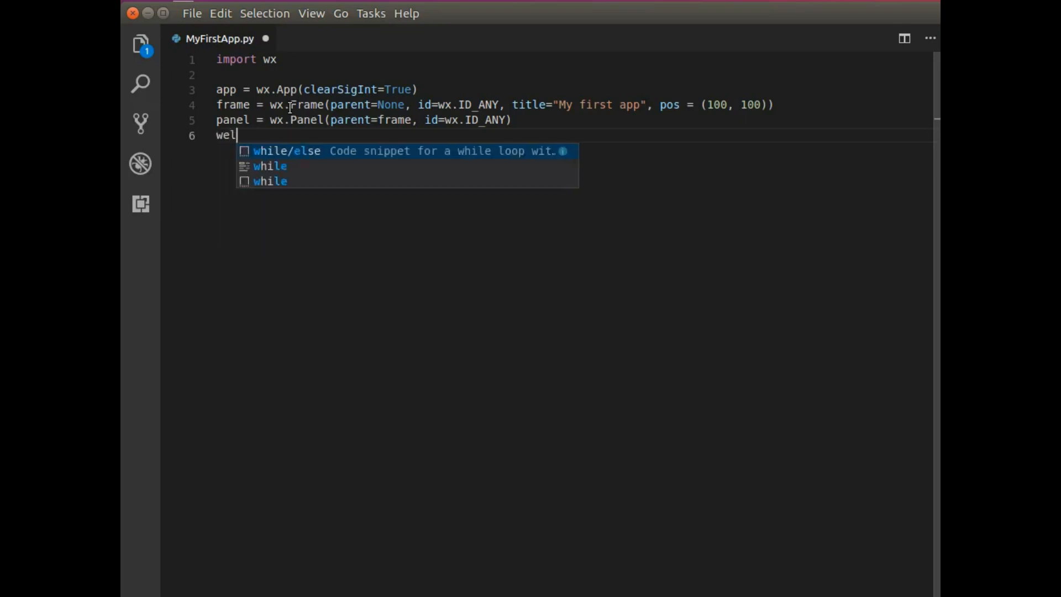
{"action": "type", "text": "comeText"}
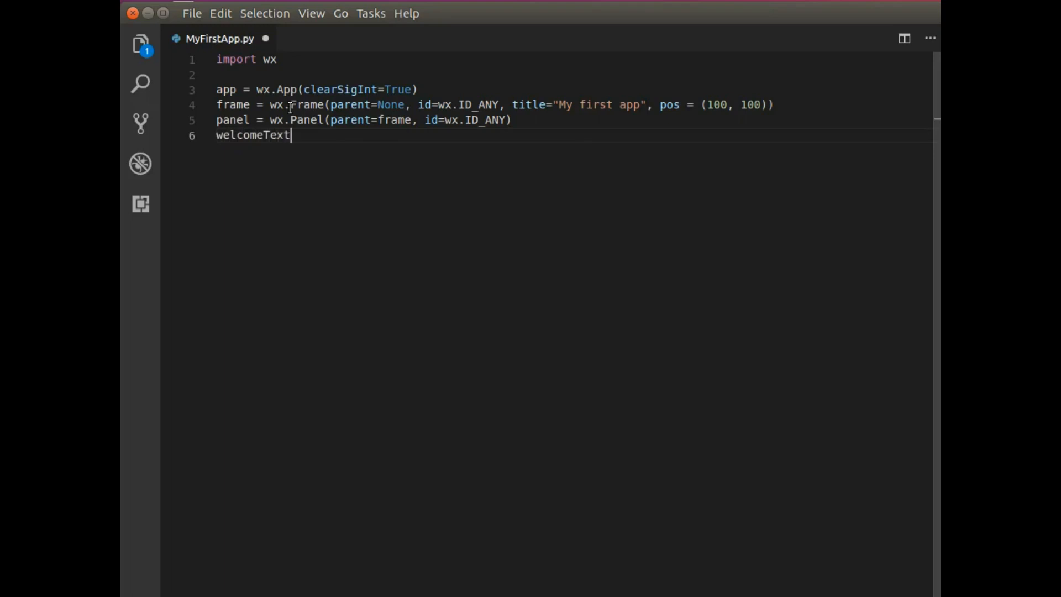
{"action": "type", "text": "= wx."}
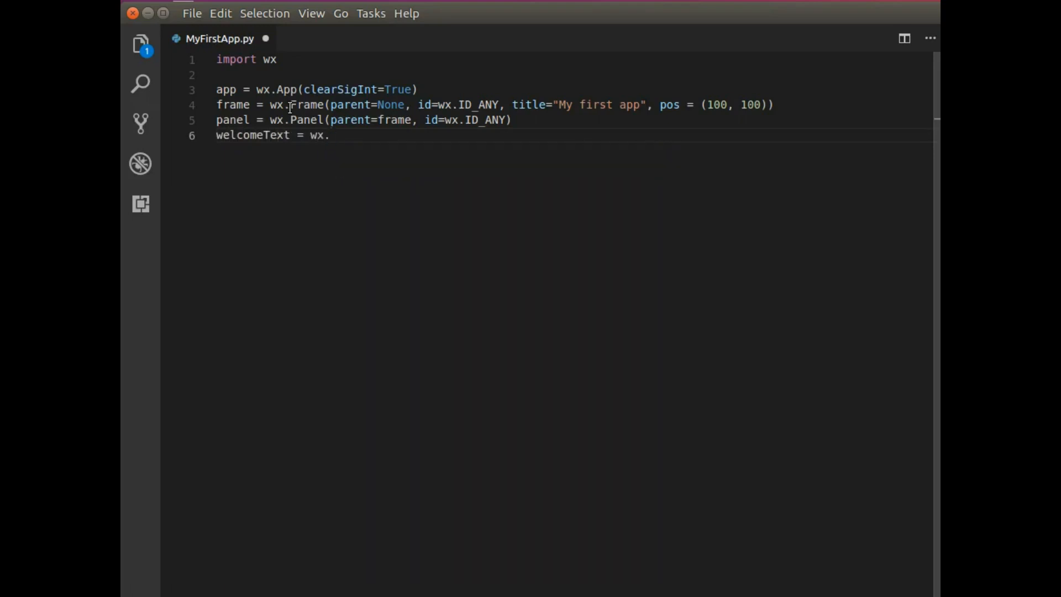
{"action": "type", "text": "Static"}
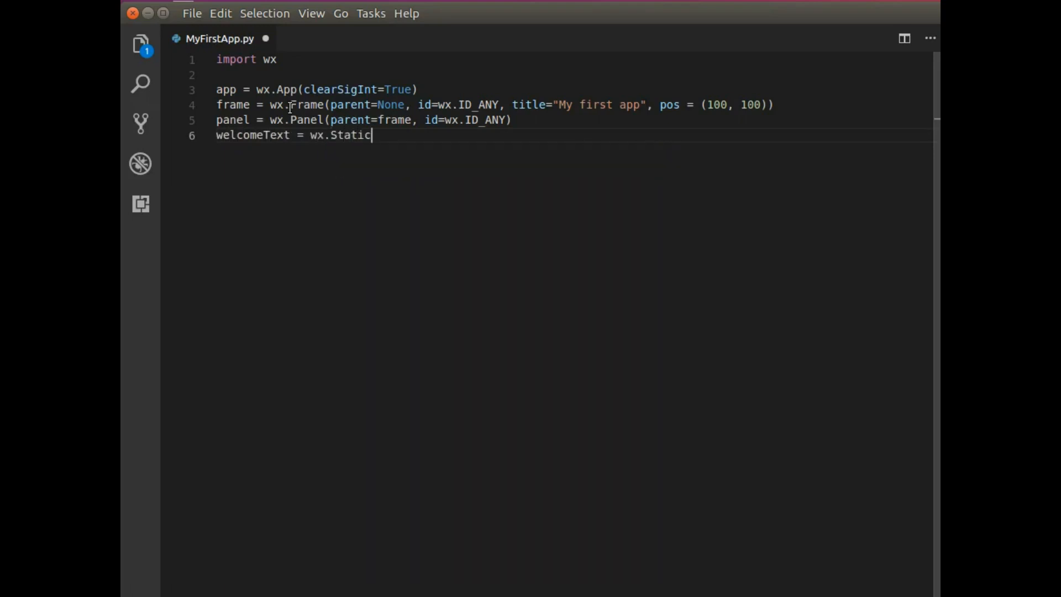
{"action": "type", "text": "Text()"}
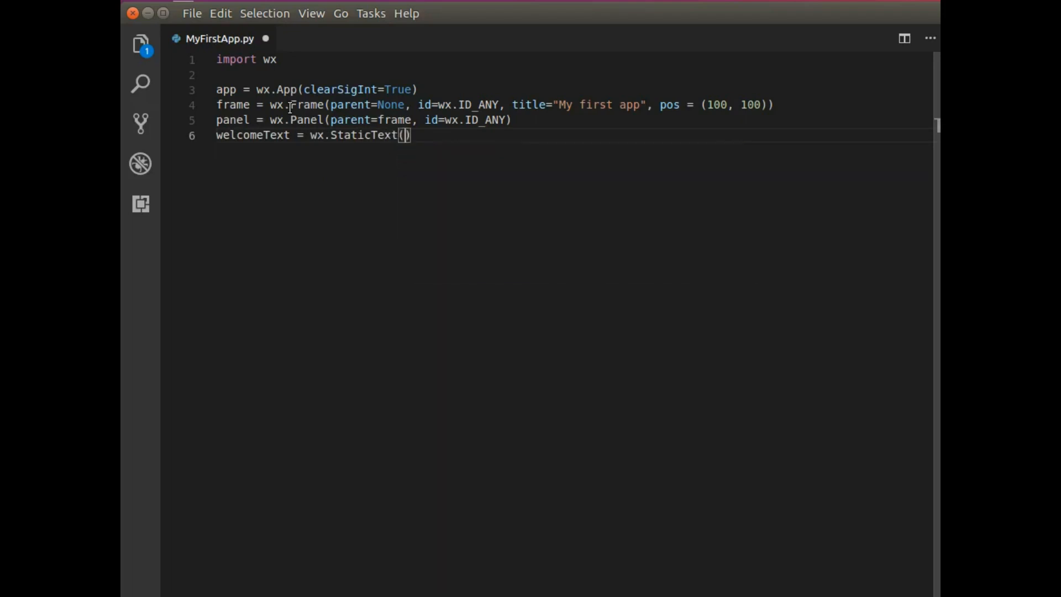
{"action": "type", "text": "parent="}
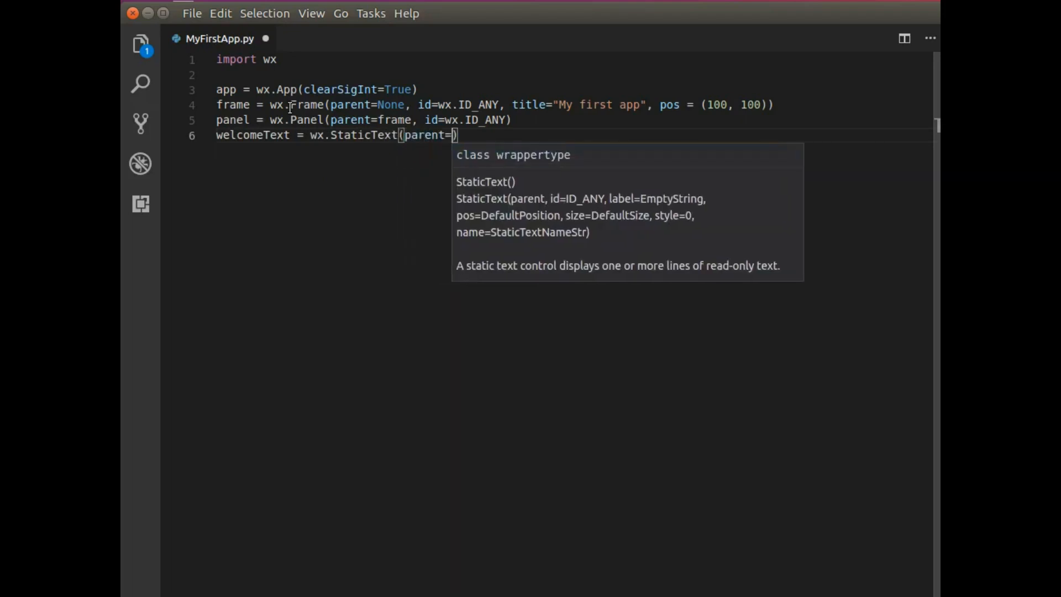
{"action": "type", "text": "panel,"}
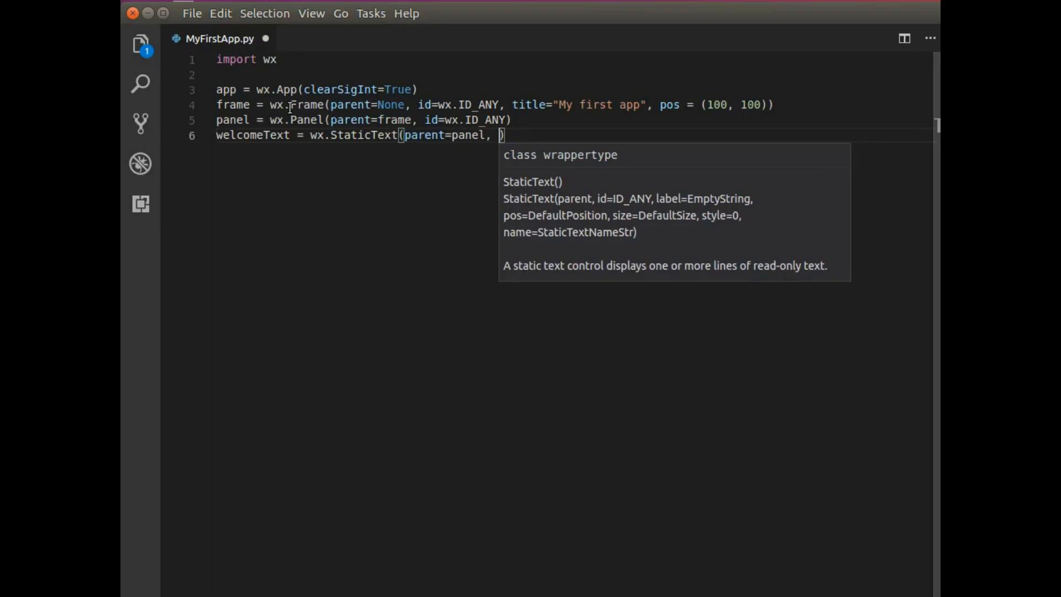
Step: Finish the static text with label "hello, world!!!" and pos (20, 20)
{"action": "type", "text": "label=\"hell"}
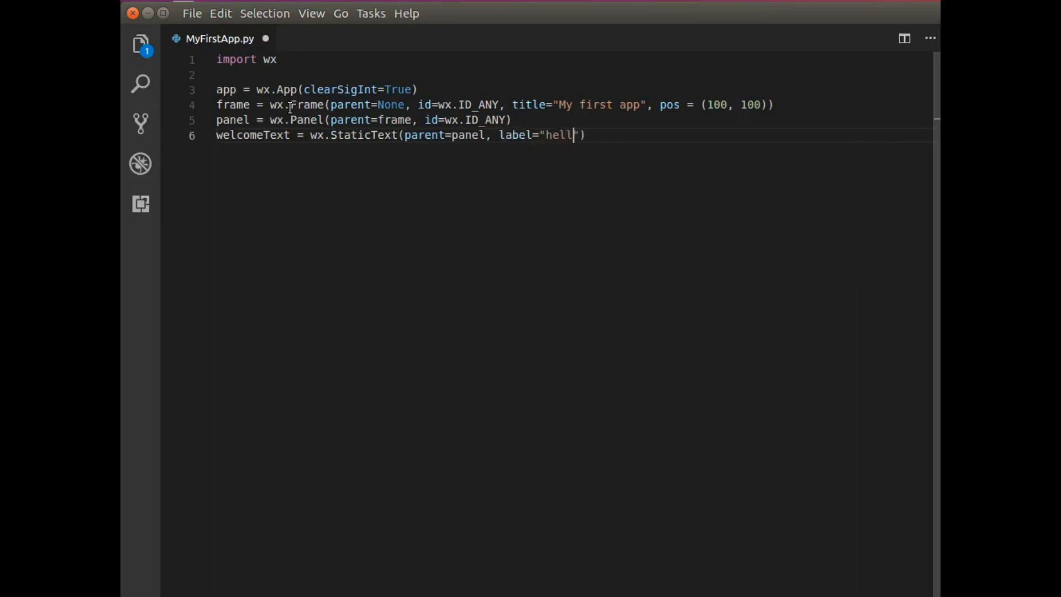
{"action": "type", "text": "o, world!!!"}
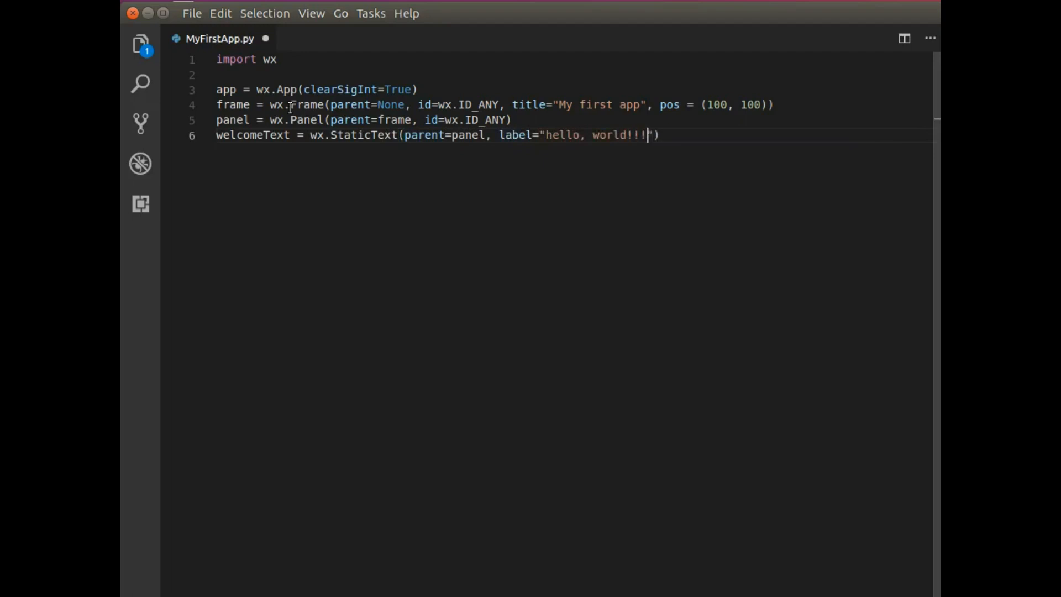
{"action": "type", "text": ","}
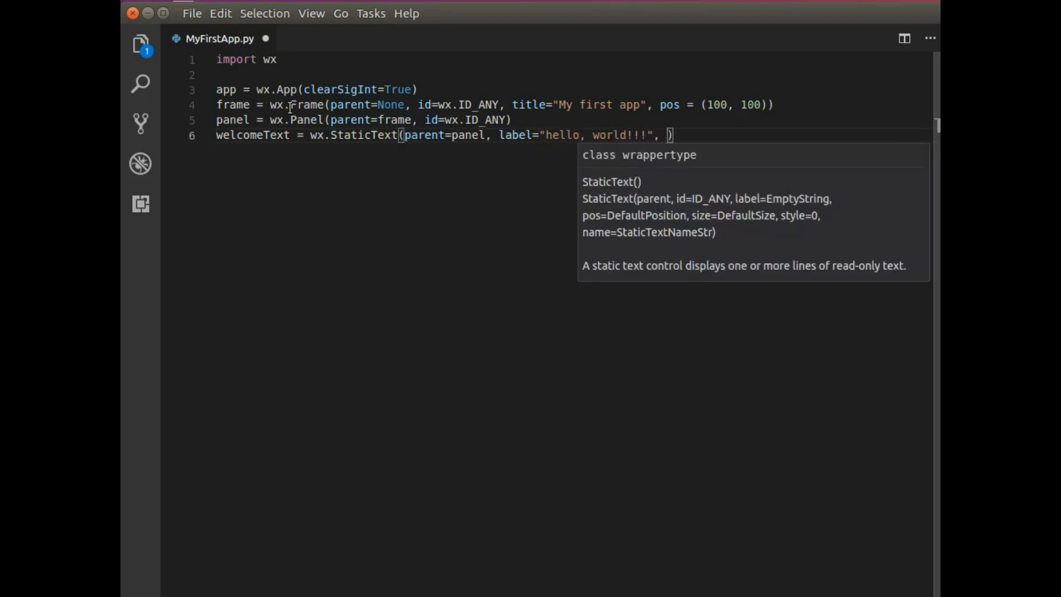
{"action": "type", "text": "pos = (20"}
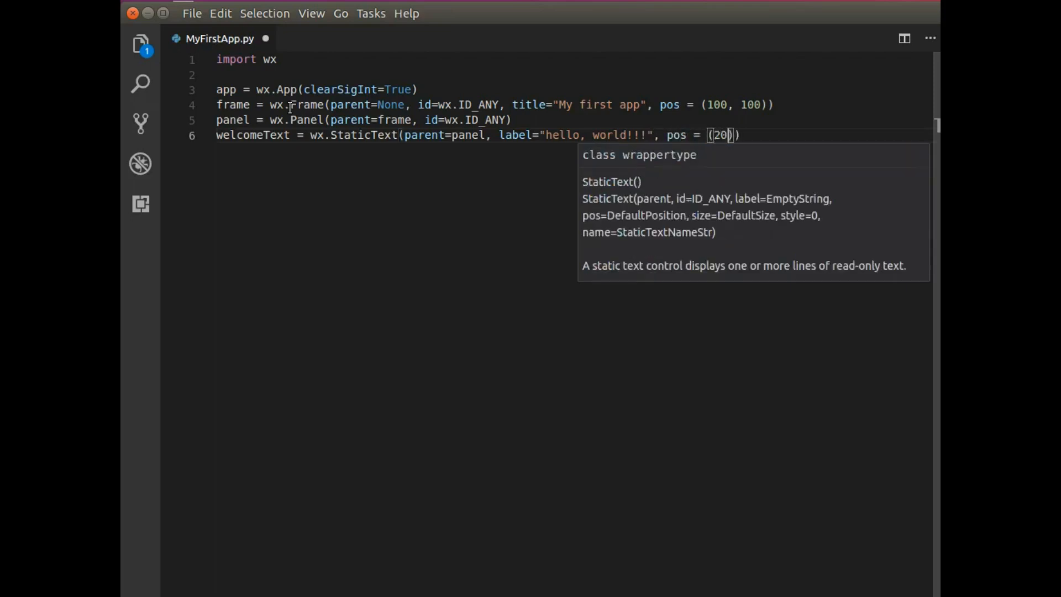
{"action": "type", "text": ", 20"}
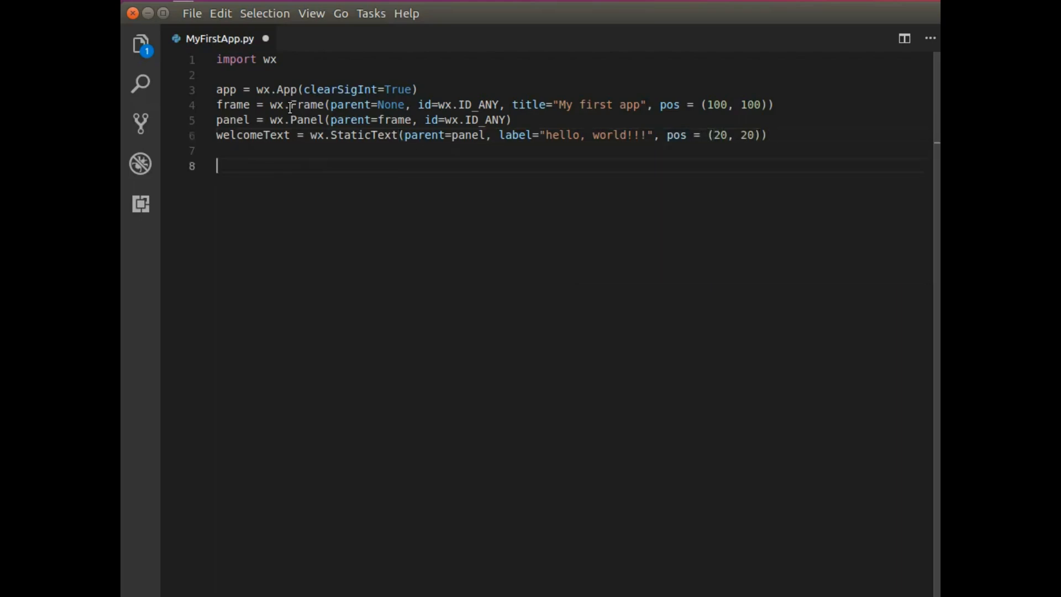
Step: Save the script and add frame.Show() and app.MainLoop() at the end
{"action": "key", "text": "ctrl+s"}
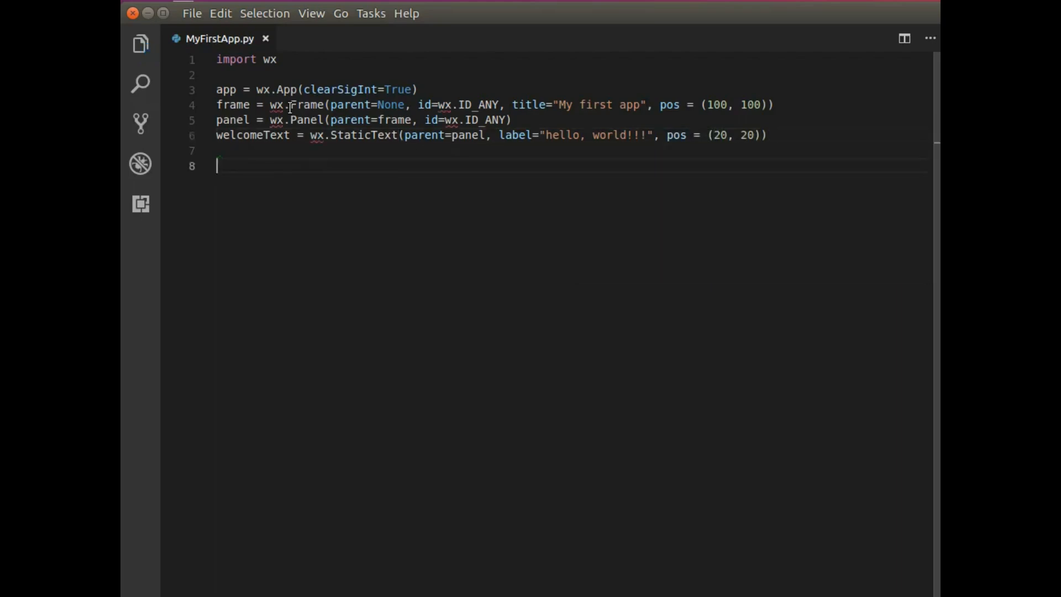
{"action": "type", "text": "frame.Show("}
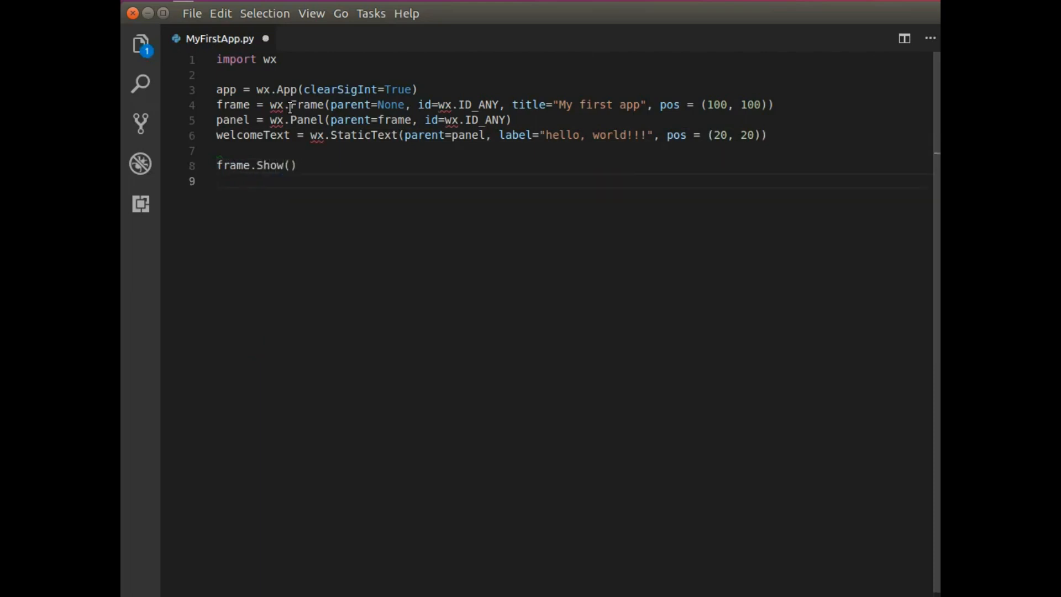
{"action": "type", "text": "app.Main"}
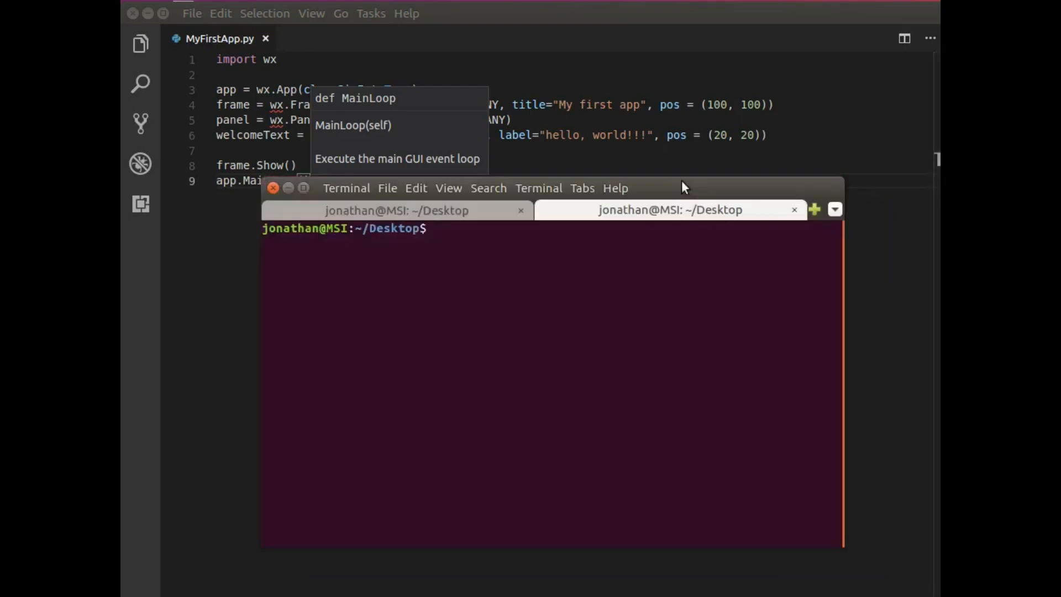
Step: Activate the myenv environment with 'source activate myenv'
{"action": "type", "text": "source"}
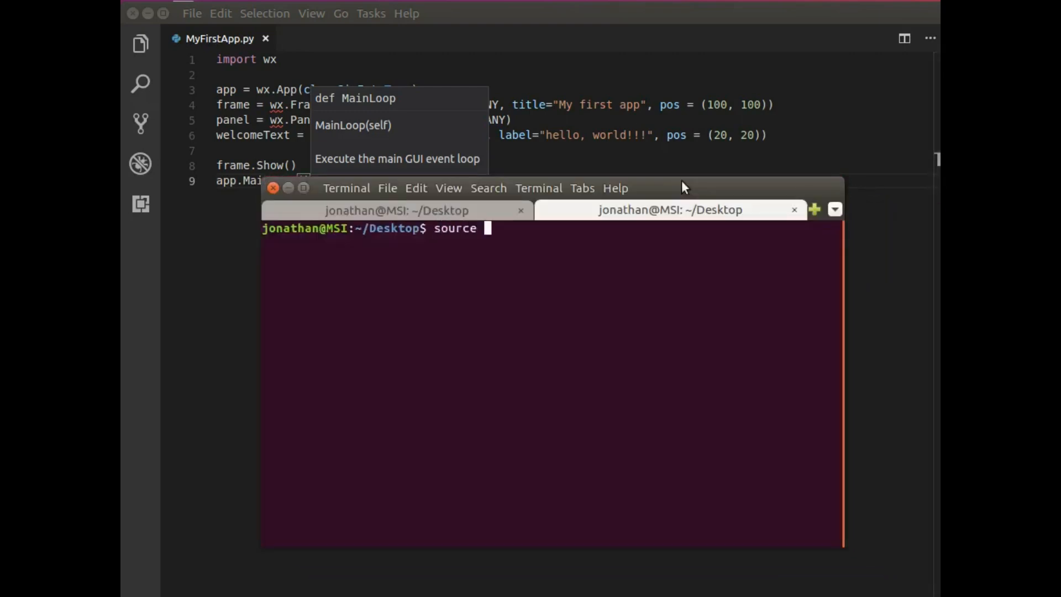
{"action": "type", "text": "activate myenv"}
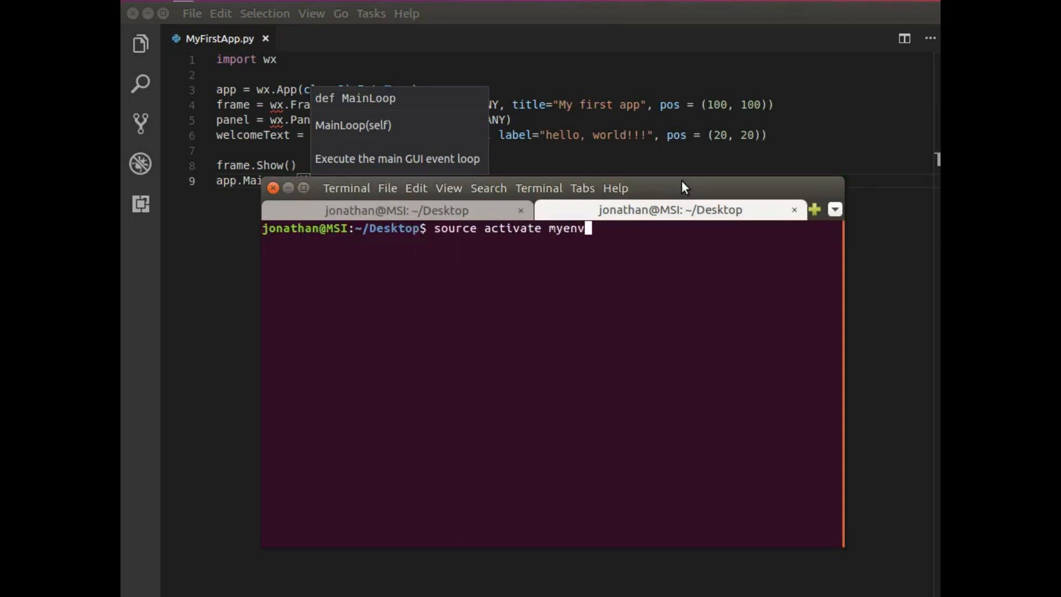
{"action": "key", "text": "Return"}
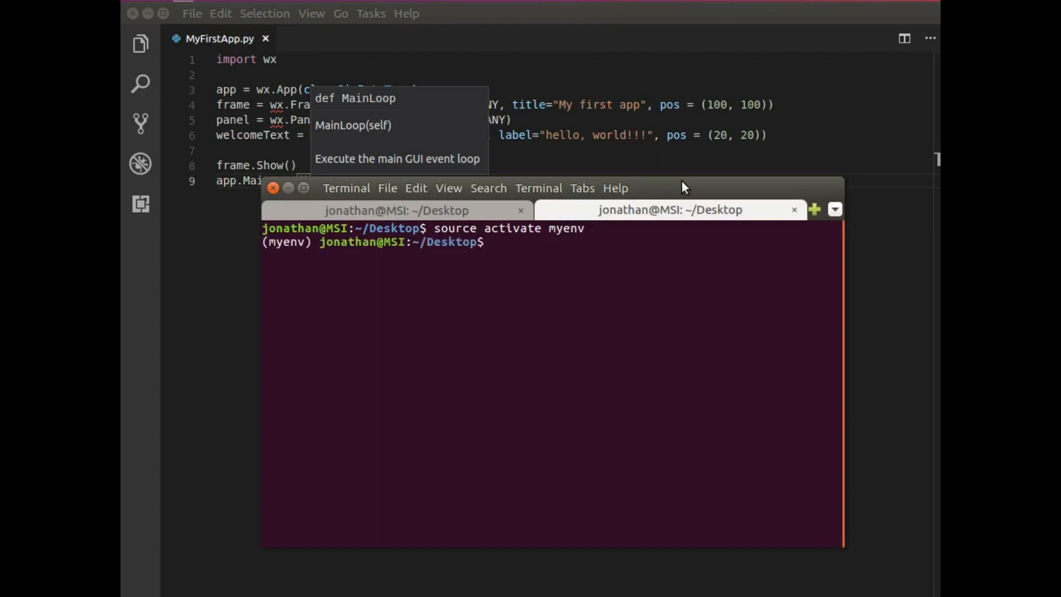
Step: Run the script with 'python MyFirstApp.py'
{"action": "type", "text": "p"}
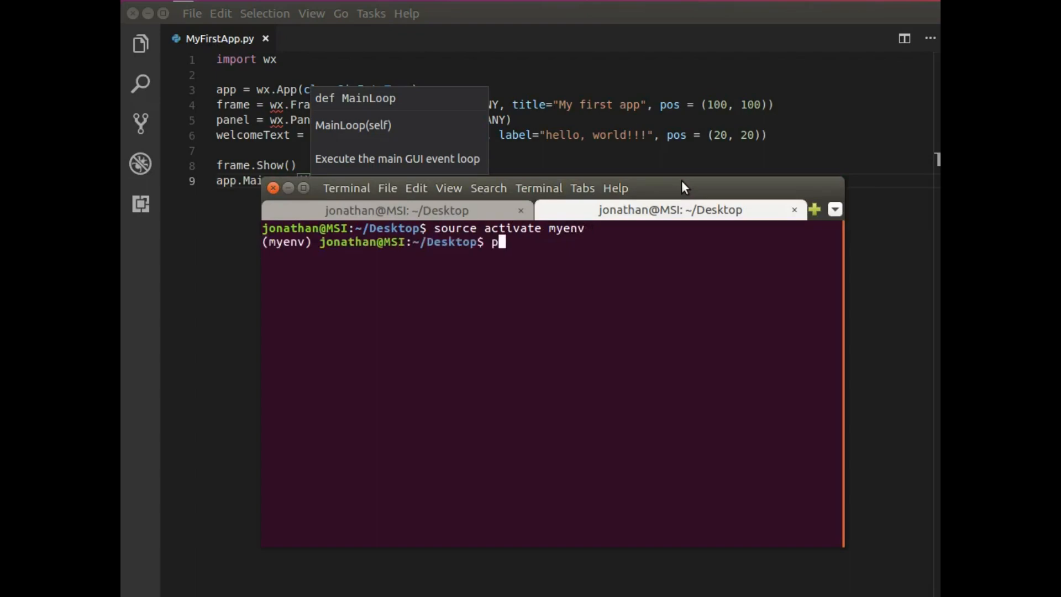
{"action": "type", "text": "ython M"}
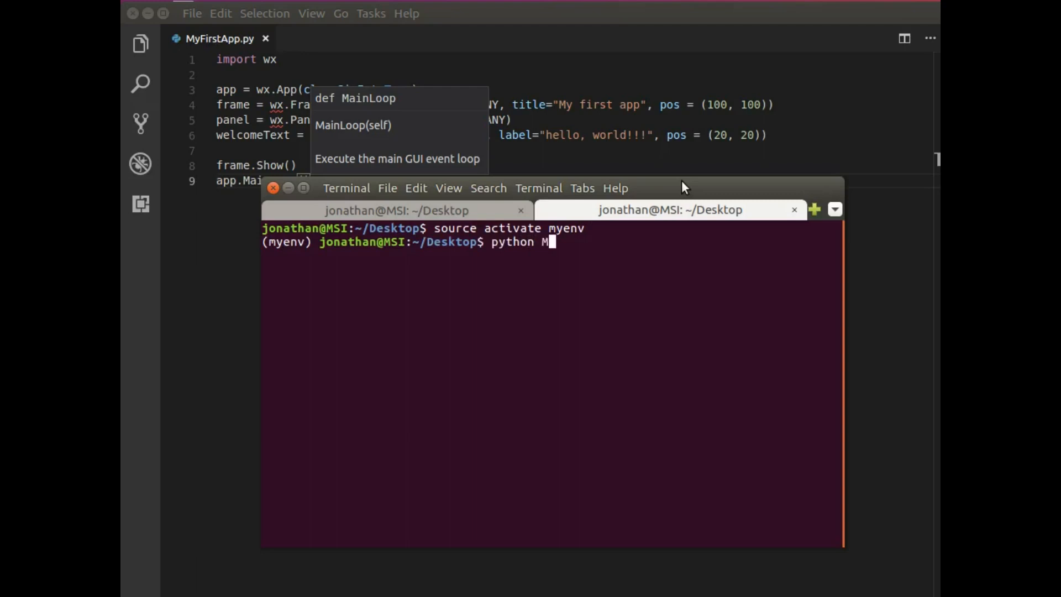
{"action": "type", "text": "yFirstApp."}
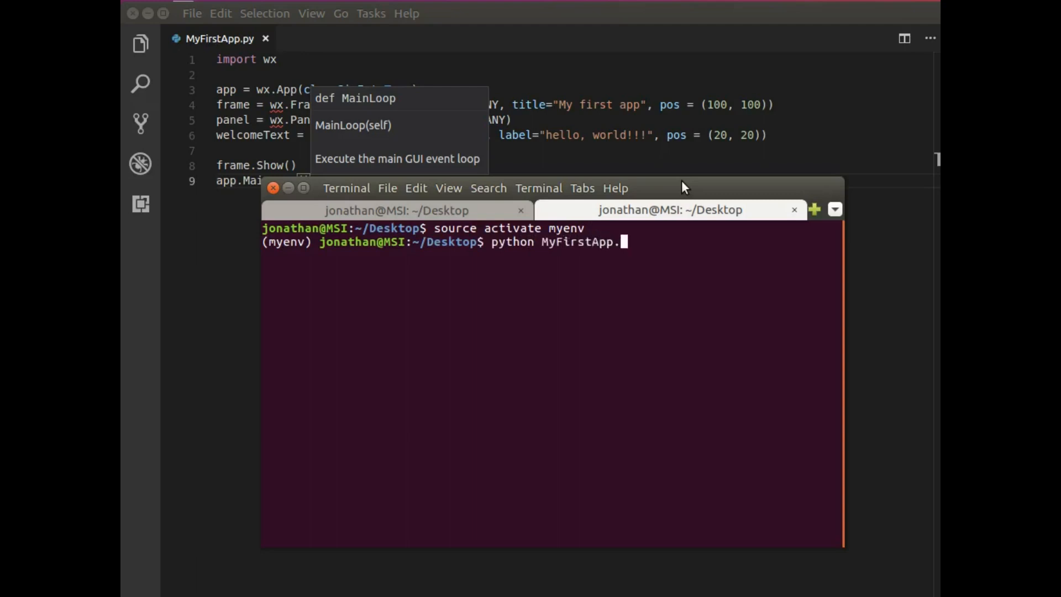
{"action": "key", "text": "Return"}
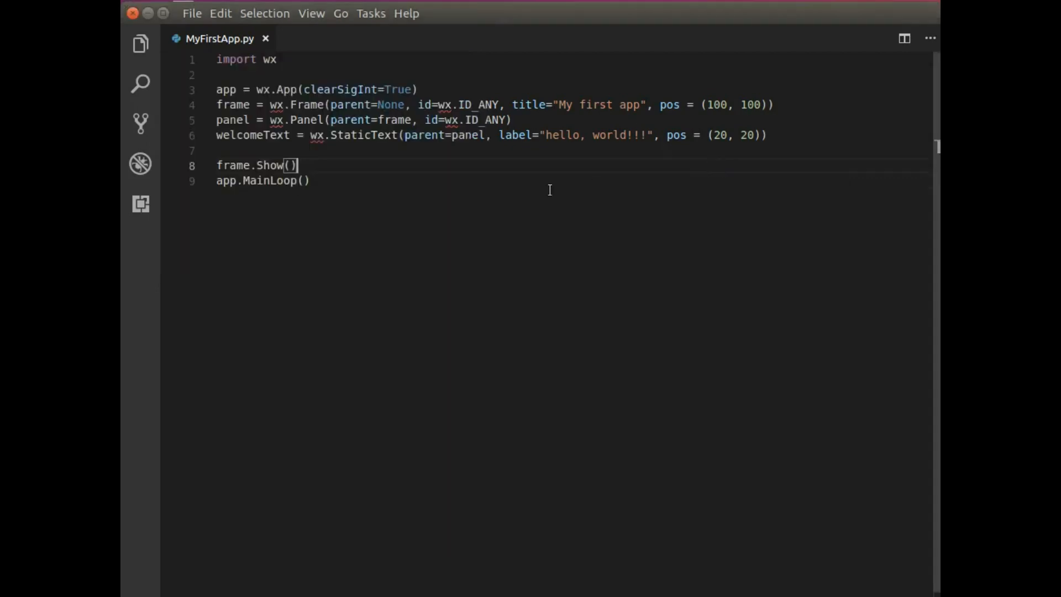
Step: Rewrite the script into MyApp, MyFrame and MyPanel classes with a __main__ block
{"action": "left_click", "coordinate": [305, 181]}
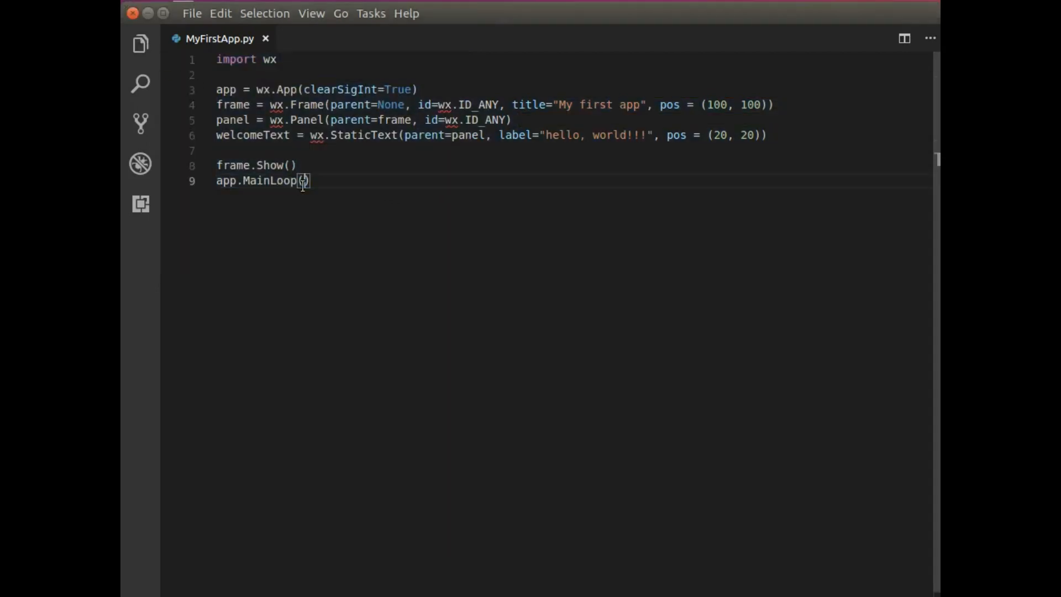
{"action": "mouse_move", "coordinate": [548, 283]}
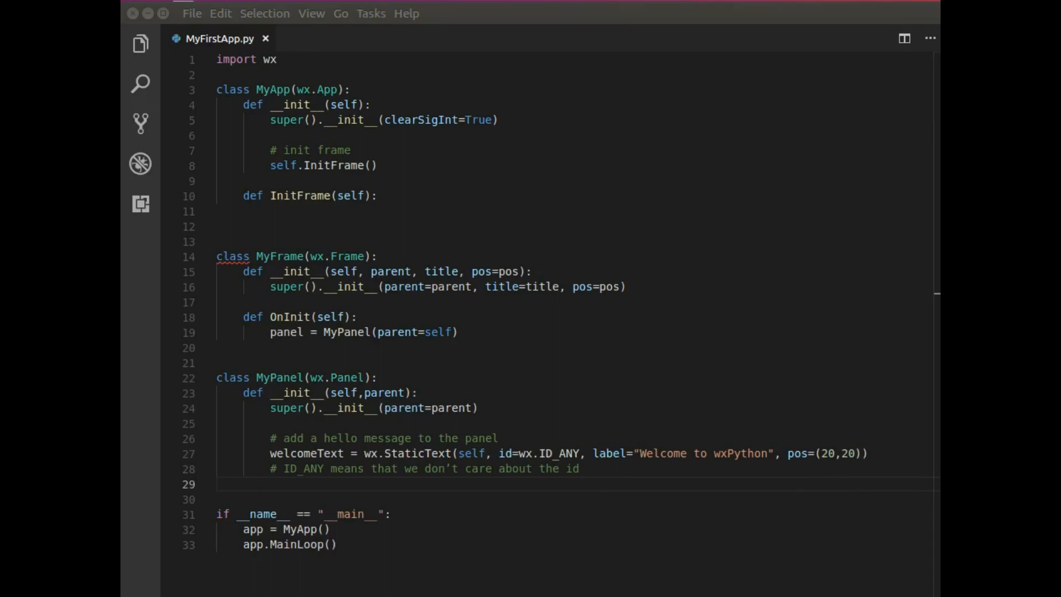
{"action": "mouse_move", "coordinate": [882, 393]}
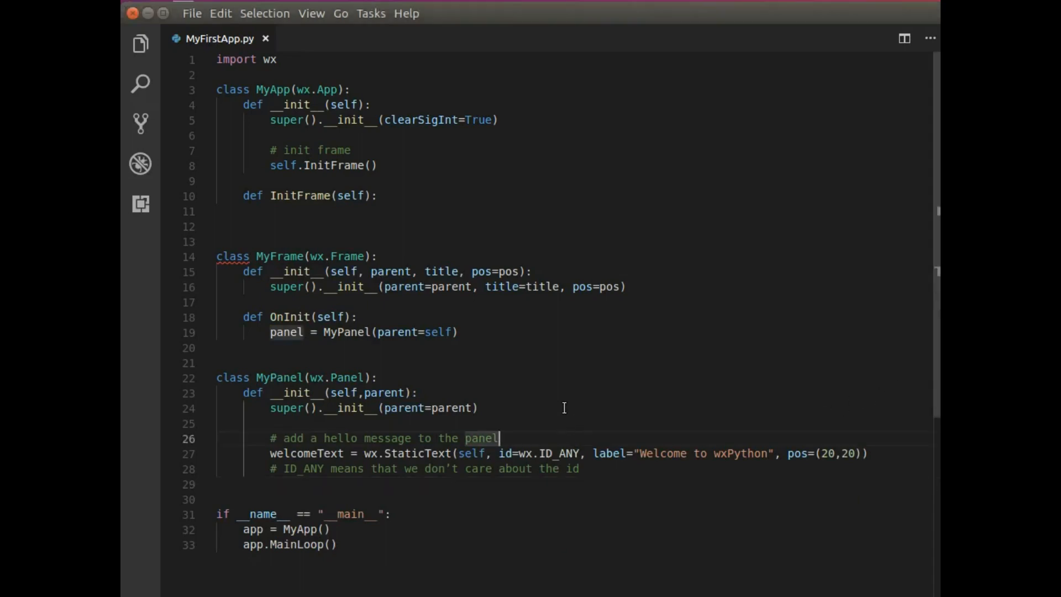
{"action": "mouse_move", "coordinate": [440, 183]}
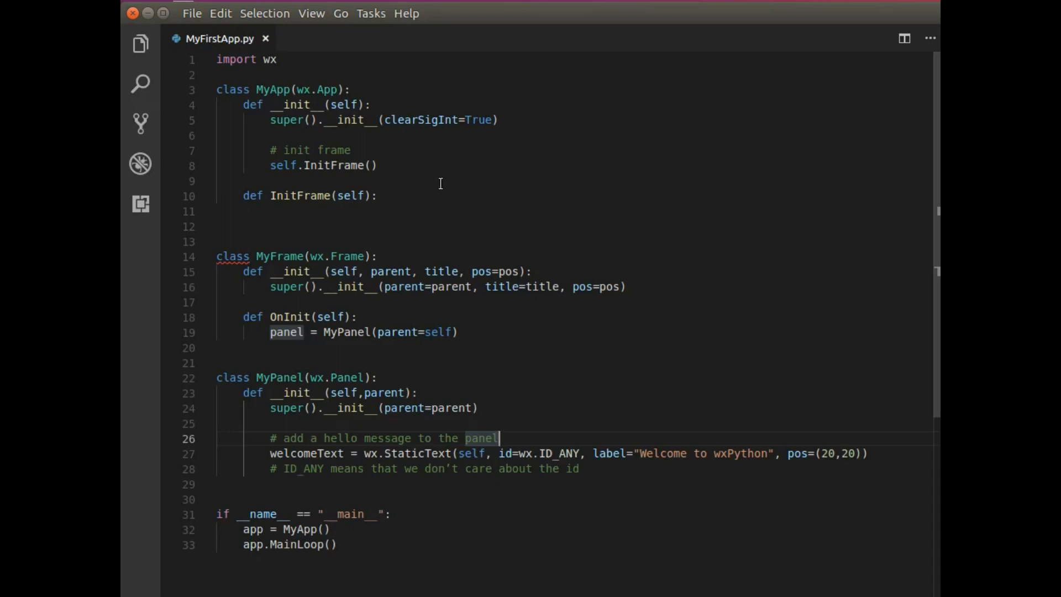
{"action": "mouse_move", "coordinate": [462, 177]}
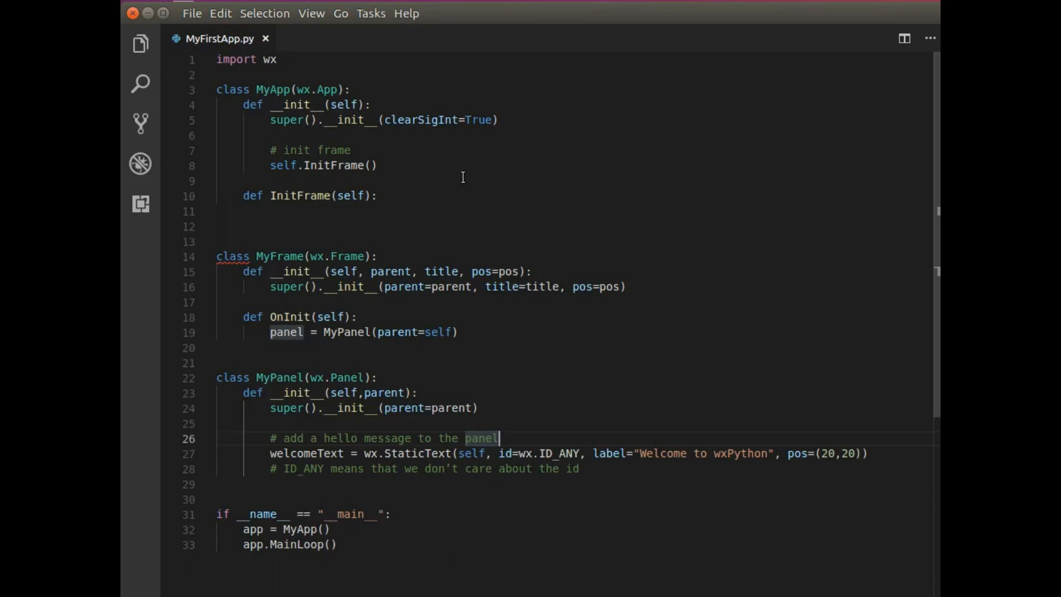
{"action": "mouse_move", "coordinate": [481, 188]}
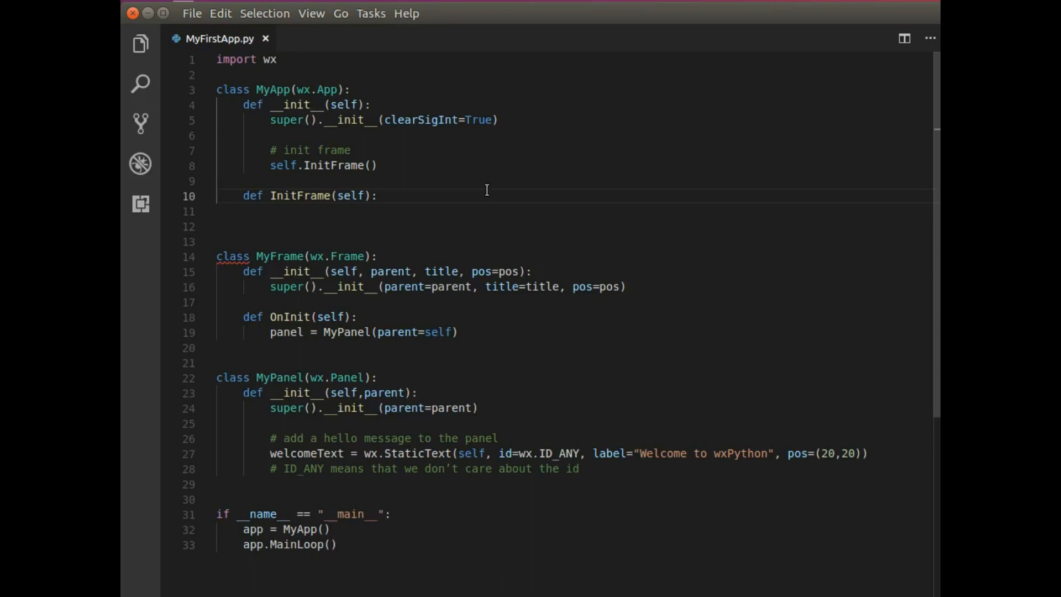
{"action": "mouse_move", "coordinate": [443, 451]}
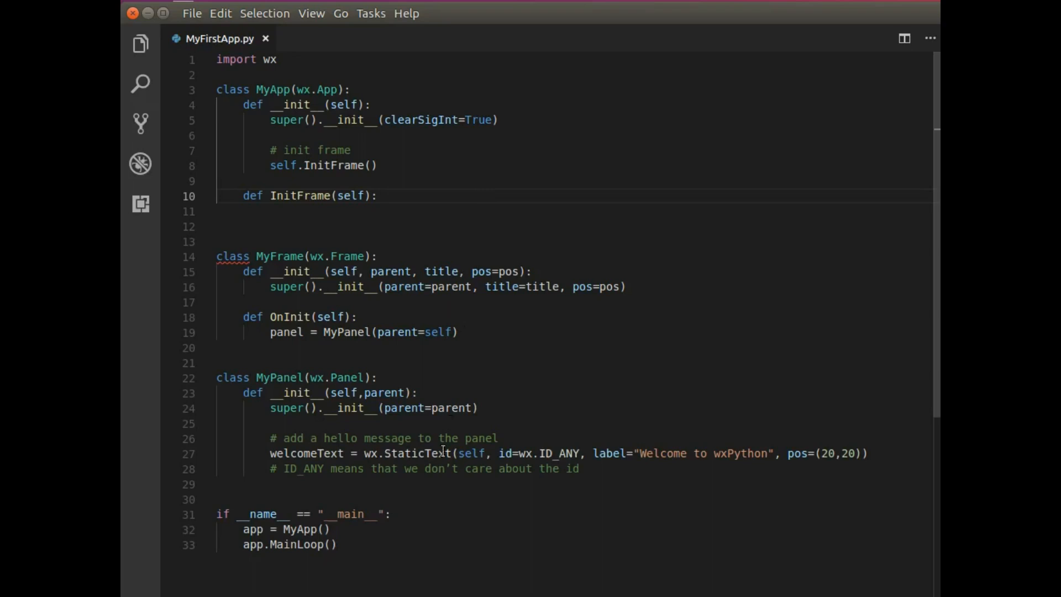
{"action": "left_click", "coordinate": [524, 484]}
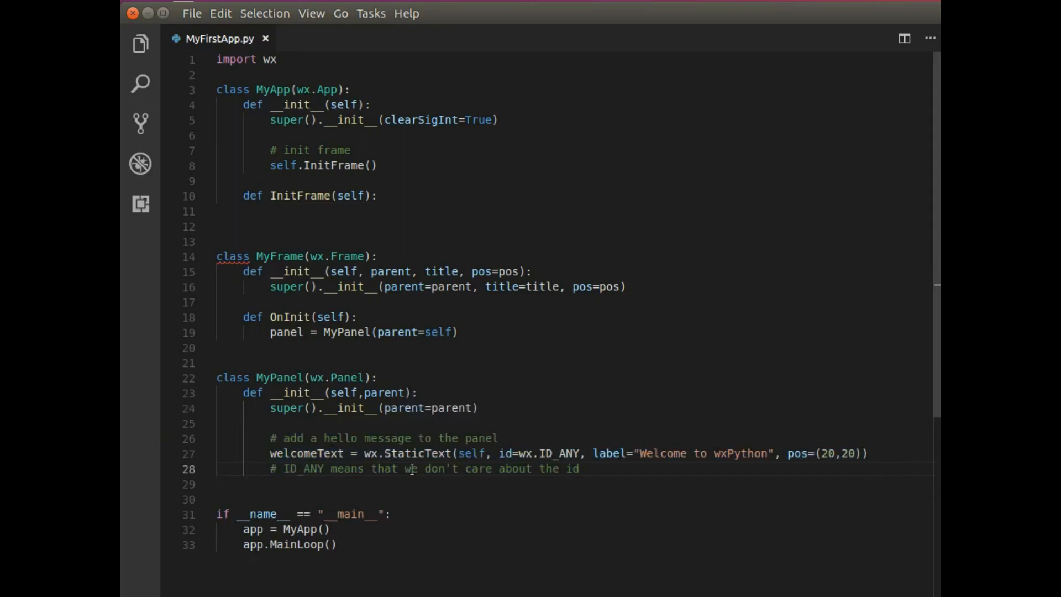
{"action": "mouse_move", "coordinate": [674, 484]}
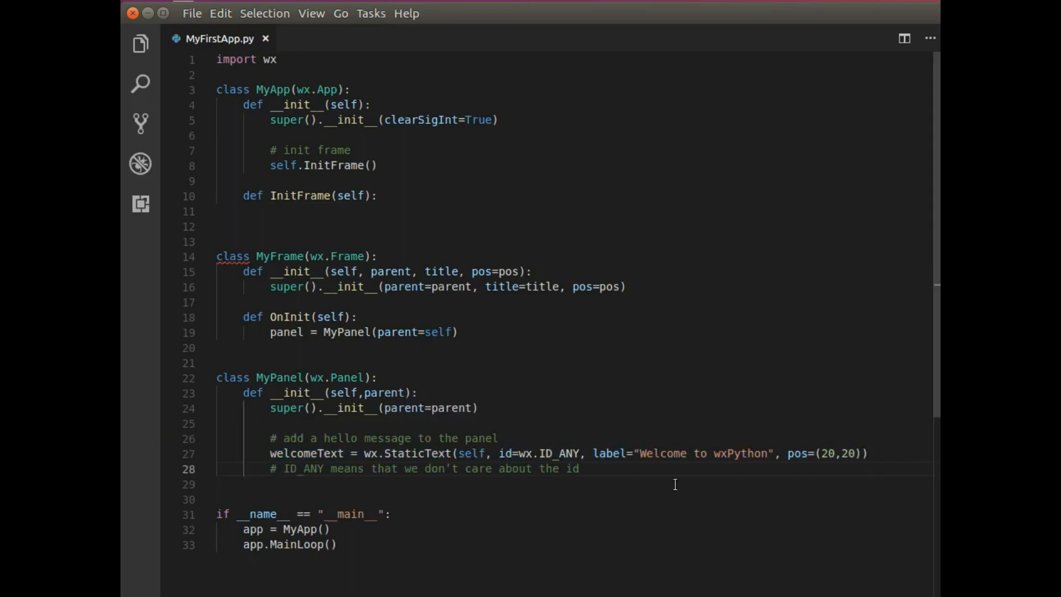
{"action": "left_click", "coordinate": [460, 333]}
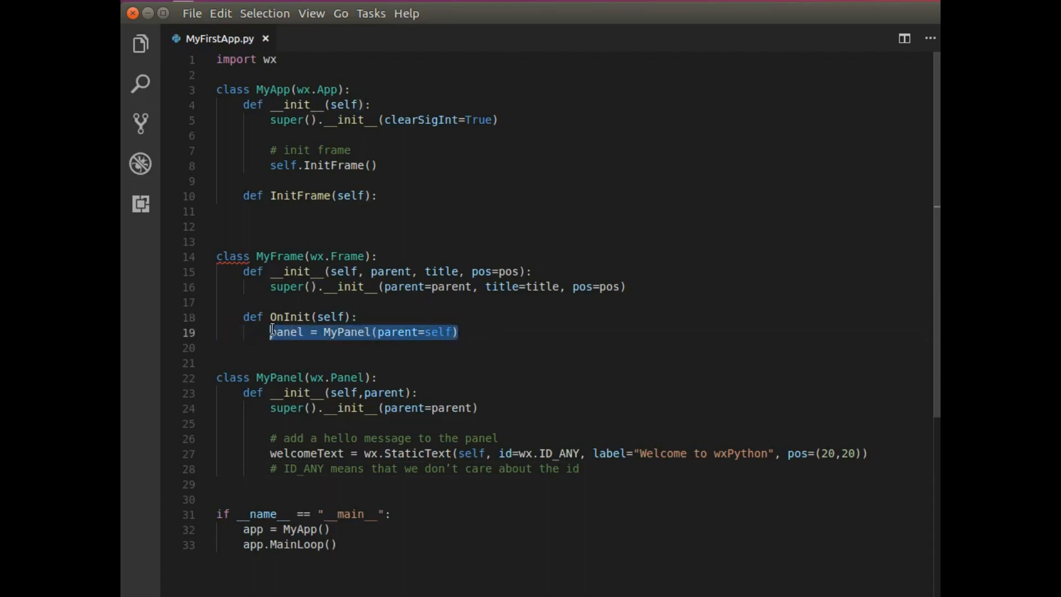
{"action": "mouse_move", "coordinate": [284, 332]}
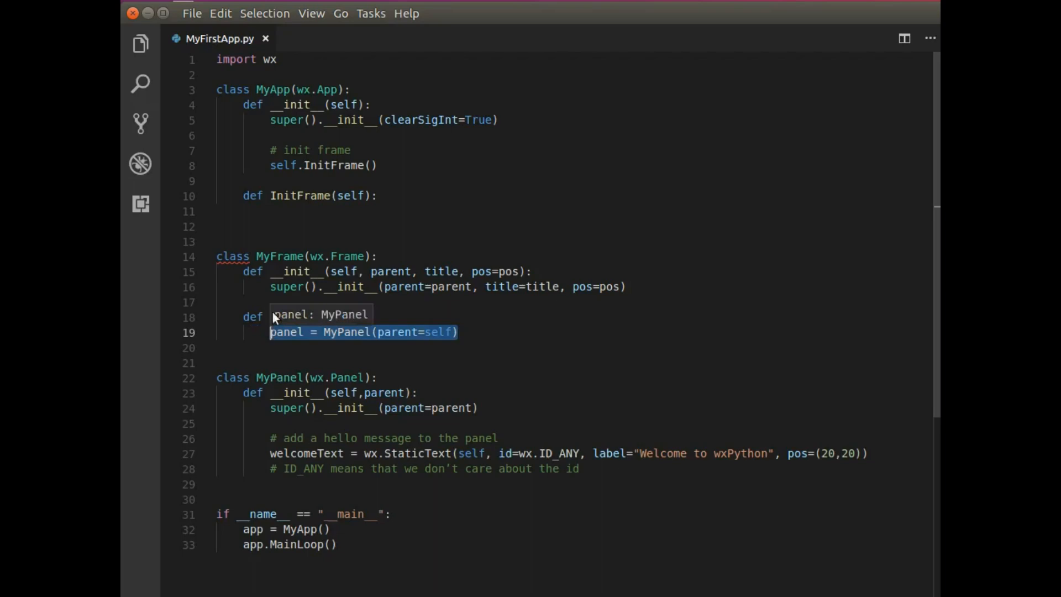
Step: Define OnInit in MyFrame and call self.OnInit() after super().__init__
{"action": "type", "text": "OnInit(self):"}
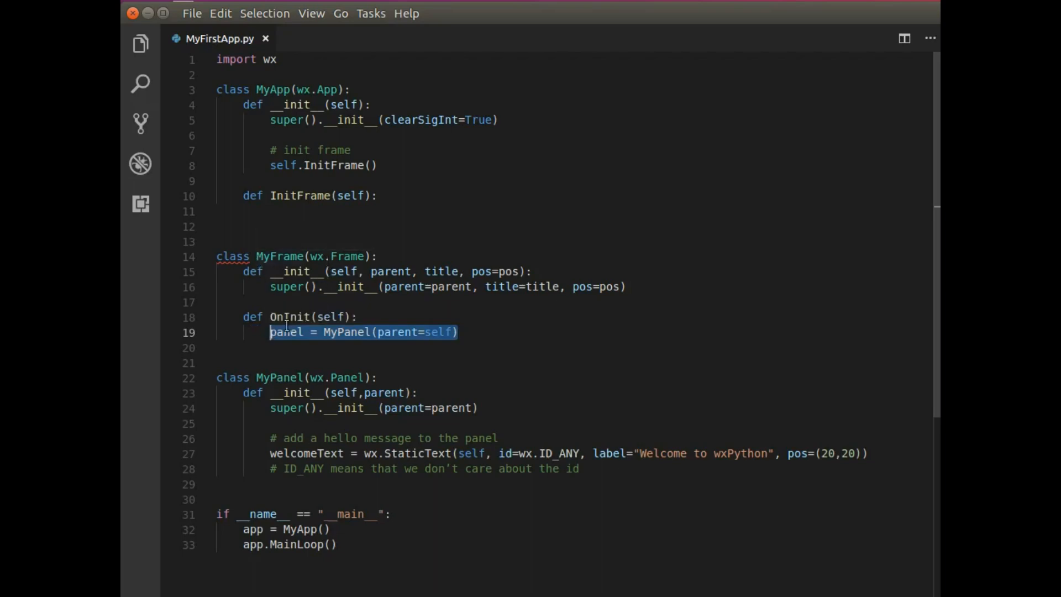
{"action": "mouse_move", "coordinate": [337, 333]}
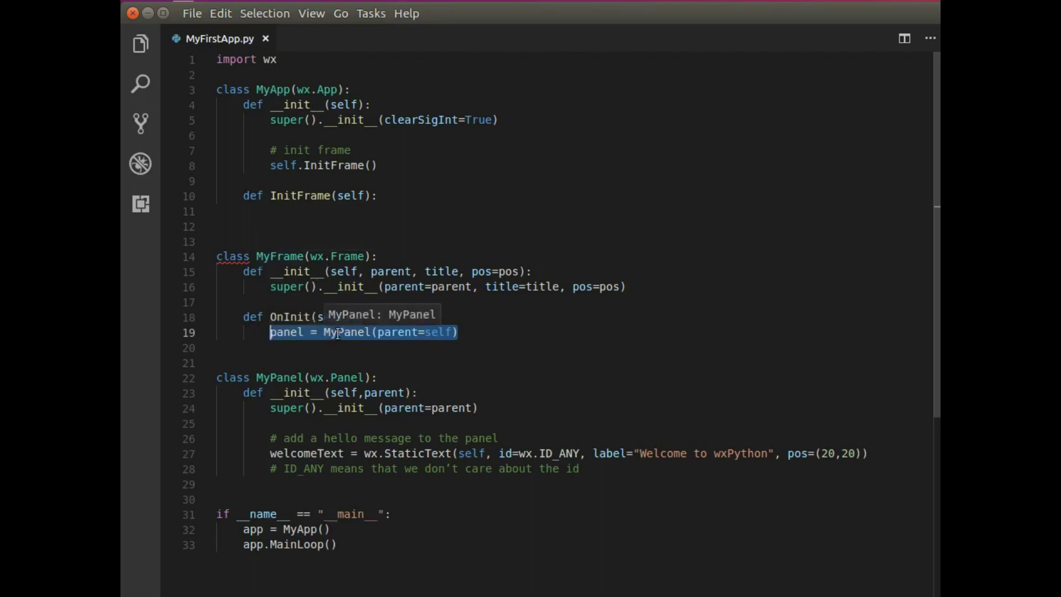
{"action": "left_click", "coordinate": [351, 317]}
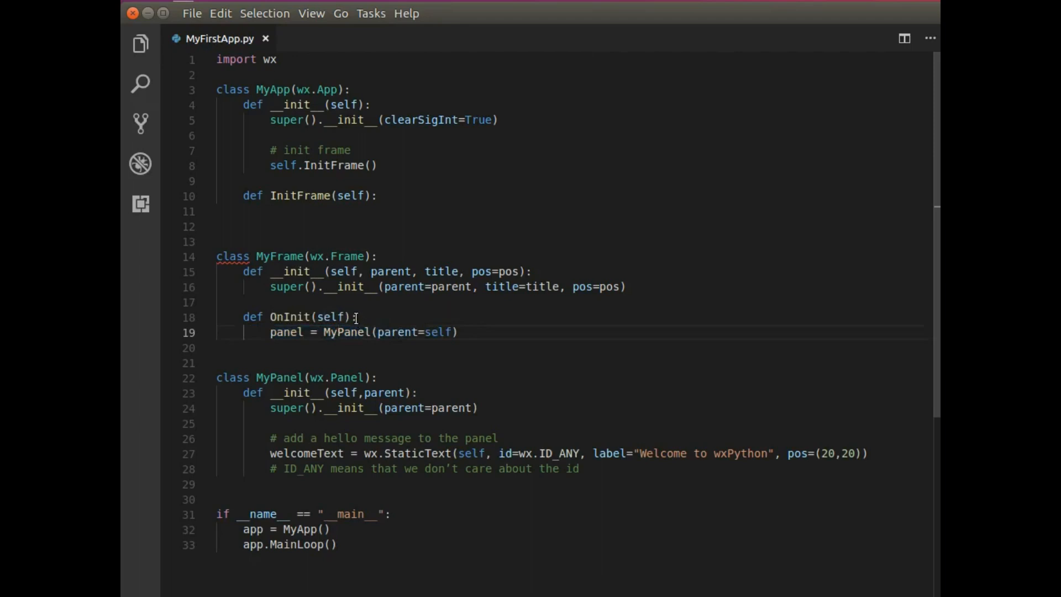
{"action": "left_click", "coordinate": [364, 317]}
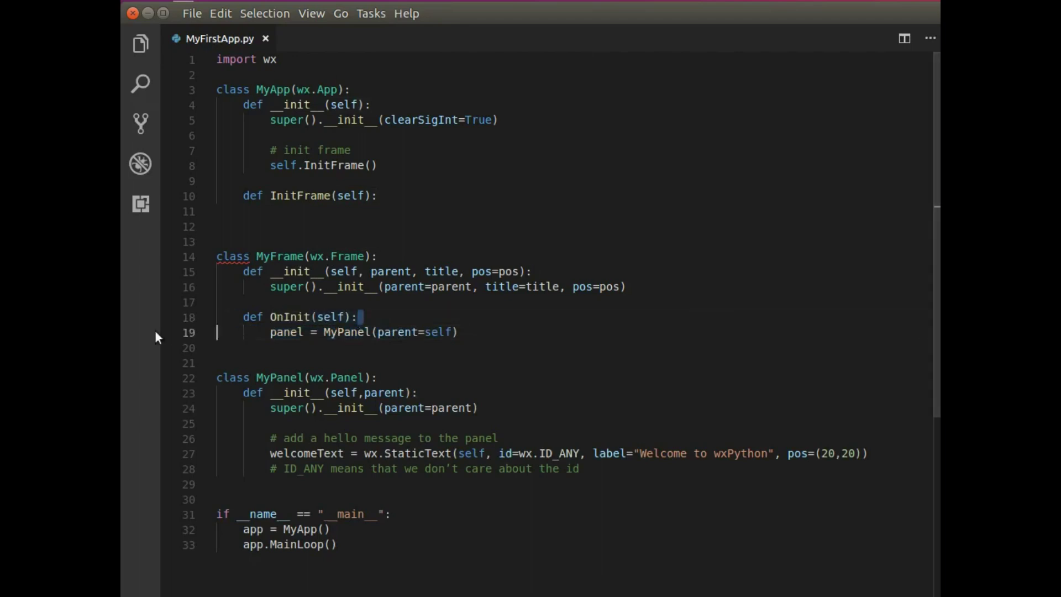
{"action": "left_click", "coordinate": [628, 286]}
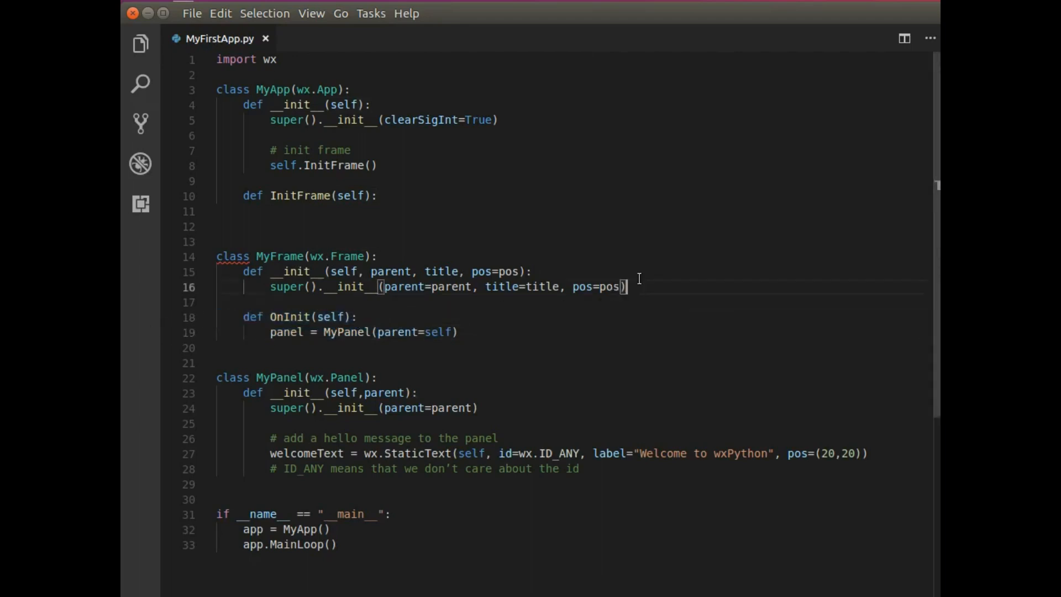
{"action": "type", "text": "self.OnInit("}
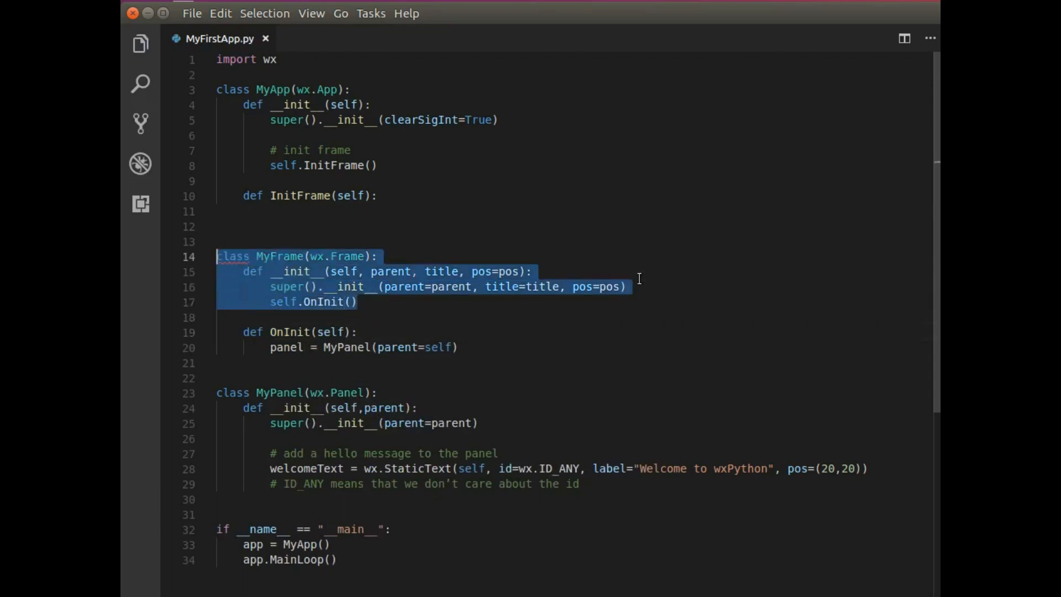
Step: Start an indented line inside MyApp's InitFrame method
{"action": "left_click", "coordinate": [305, 331]}
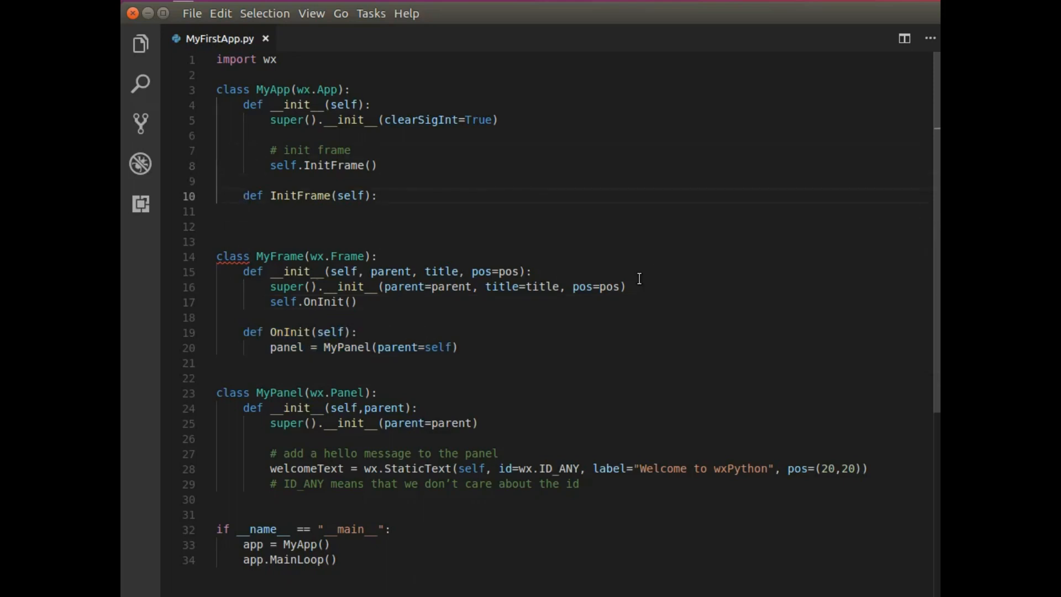
{"action": "key", "text": "Return"}
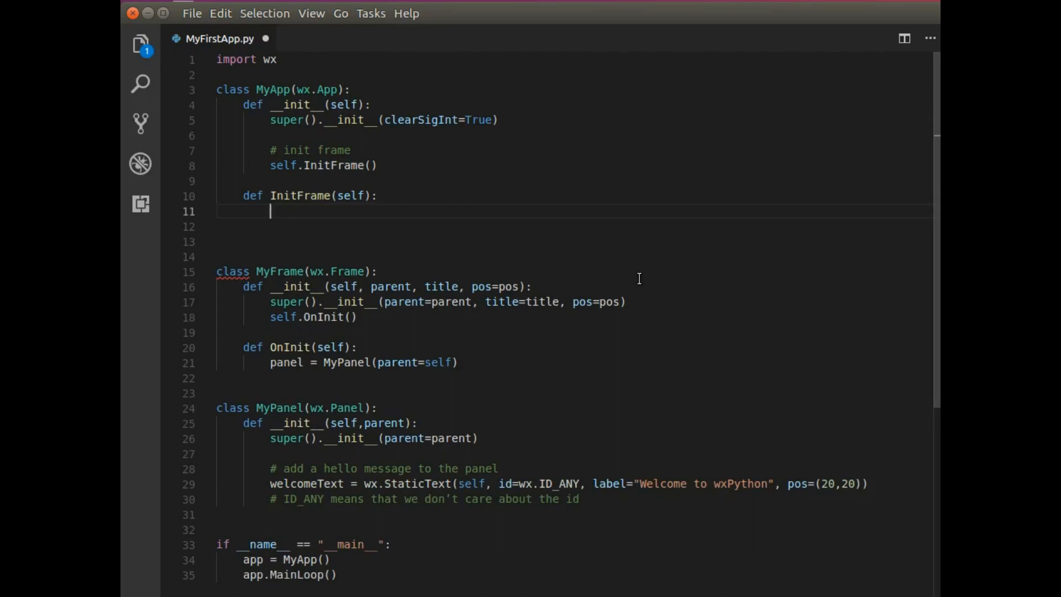
Step: Begin 'frame = MyFrame(' in InitFrame and drop the pos default from MyFrame's signature
{"action": "type", "text": "frame ="}
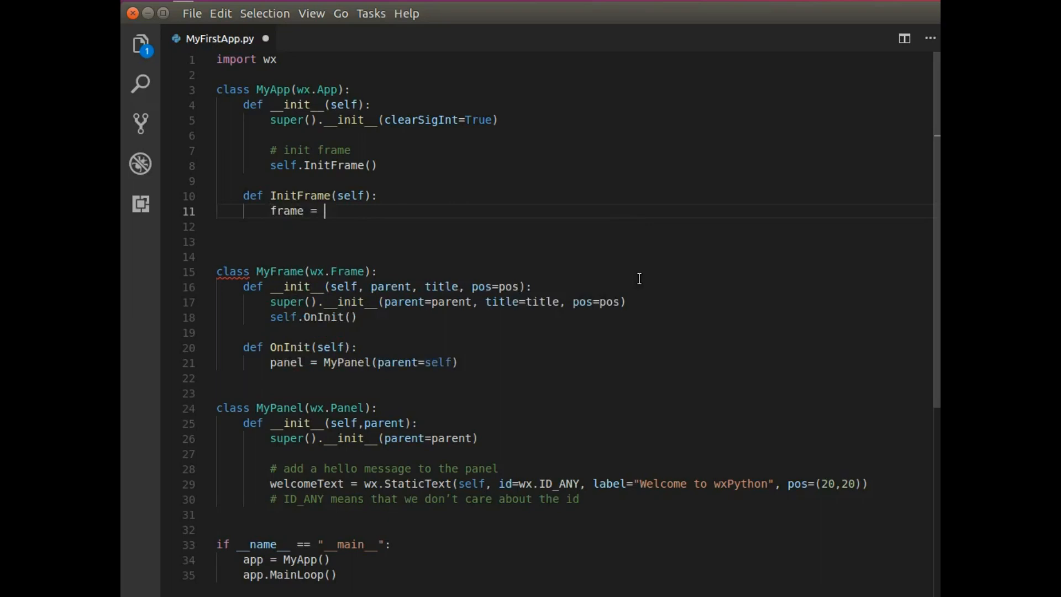
{"action": "type", "text": "MyFrame("}
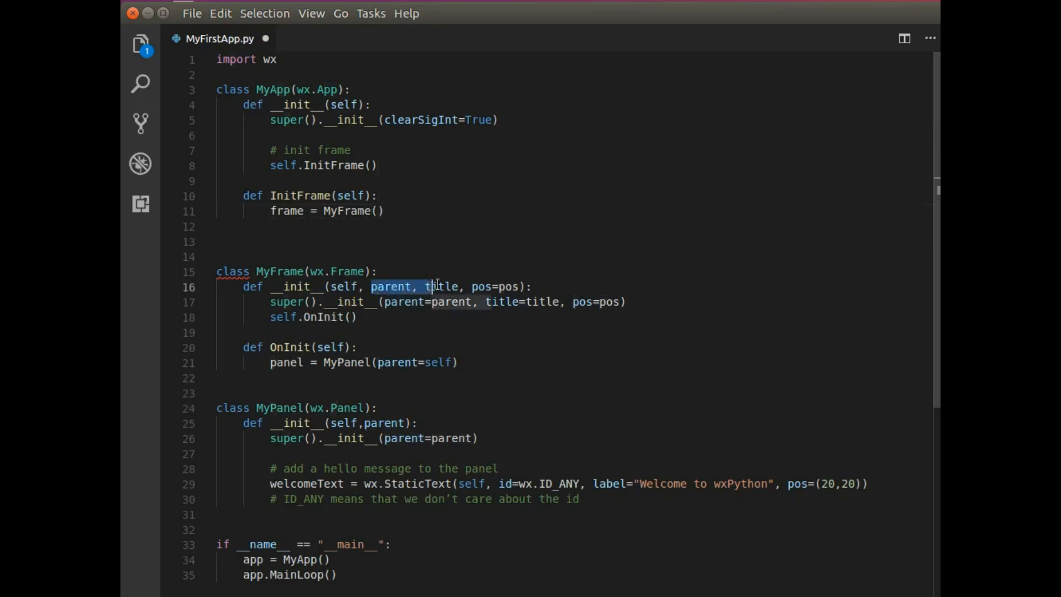
{"action": "left_click", "coordinate": [386, 211]}
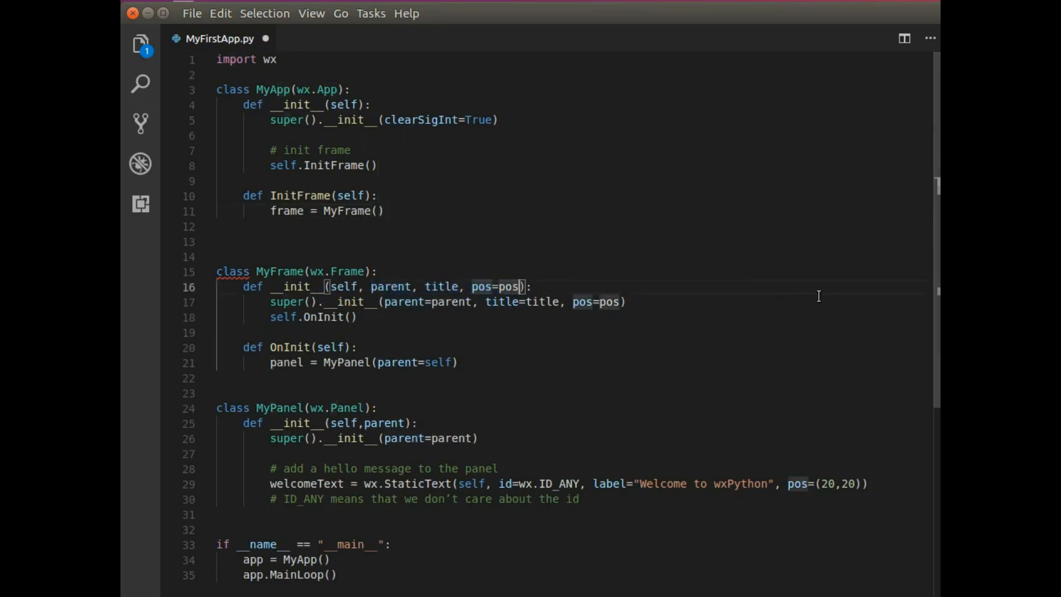
{"action": "key", "text": "BackSpace"}
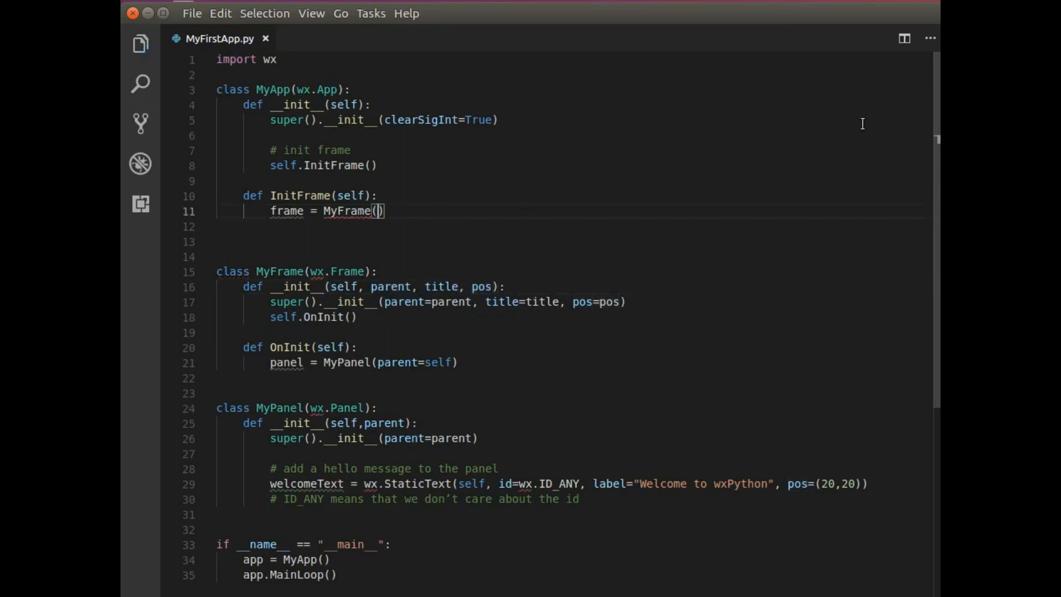
Step: Complete MyFrame(parent=None, title="My Frame", pos = (100, 100)) and save
{"action": "type", "text": "parent=None,"}
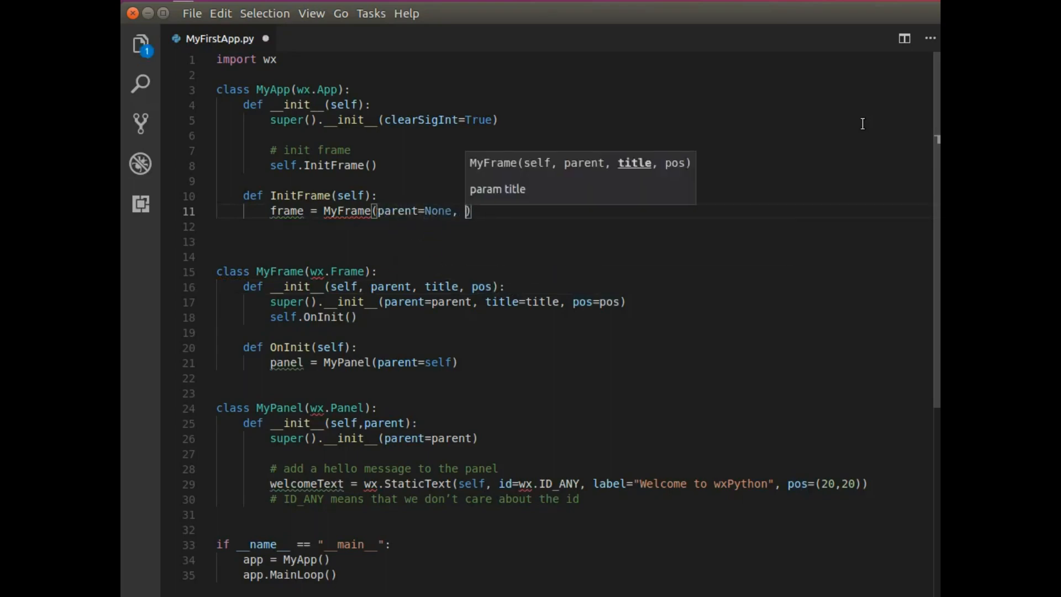
{"action": "type", "text": "title=\""}
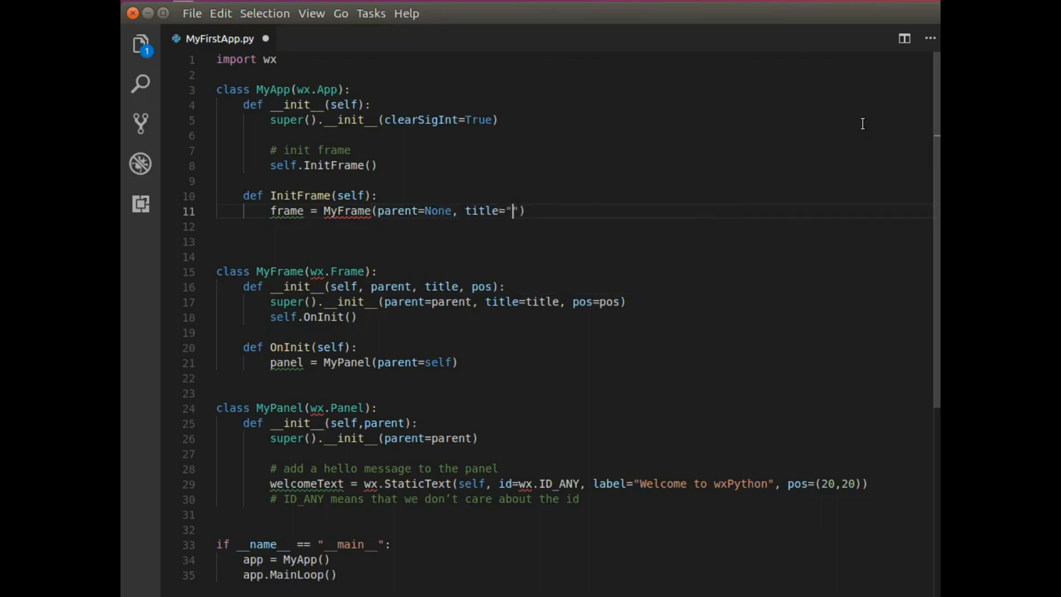
{"action": "type", "text": "My"}
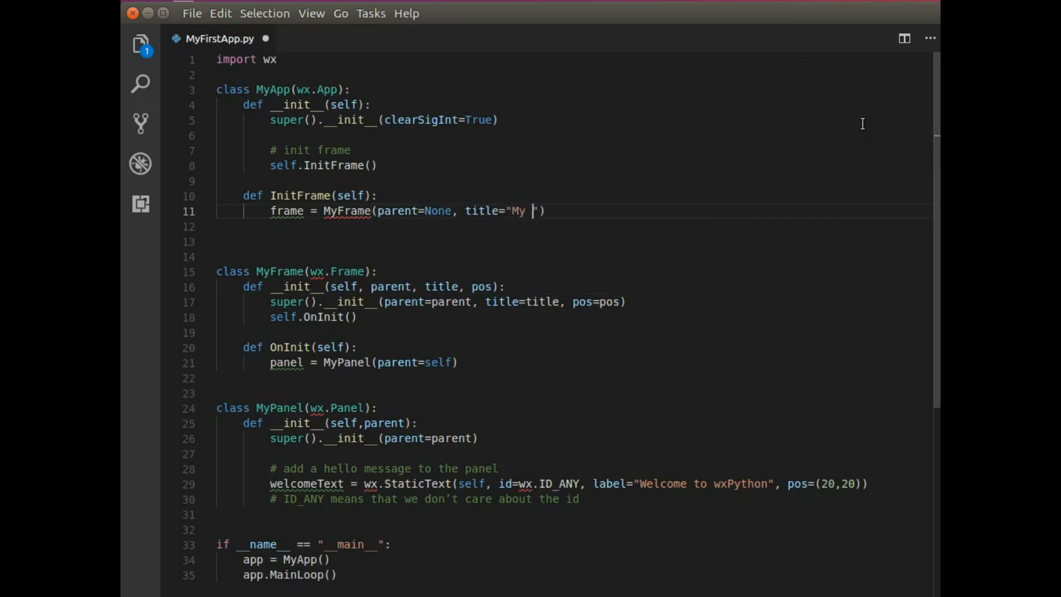
{"action": "type", "text": "Frame"}
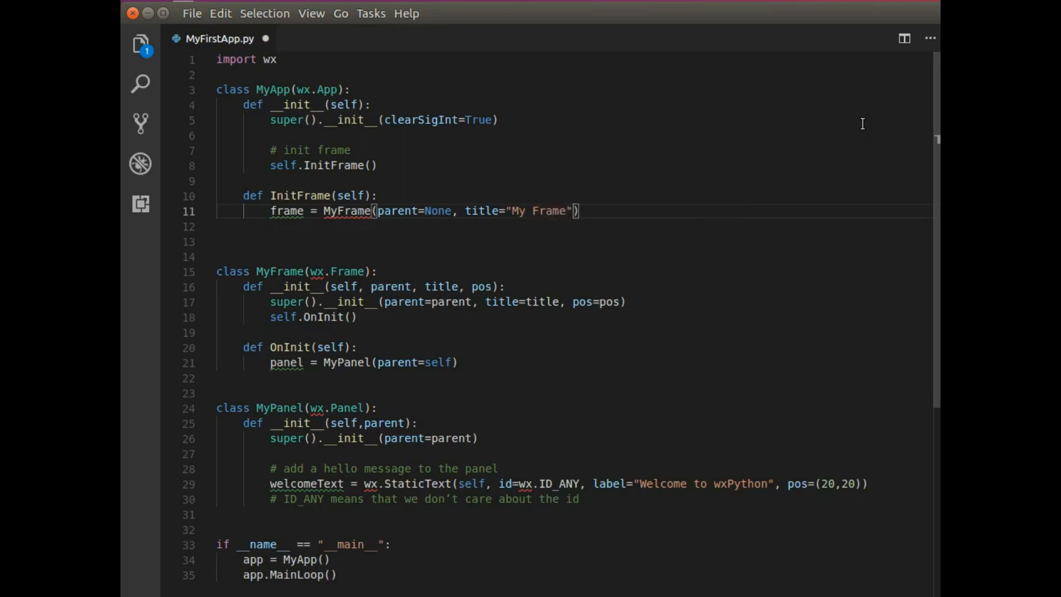
{"action": "type", "text": ", pos ="}
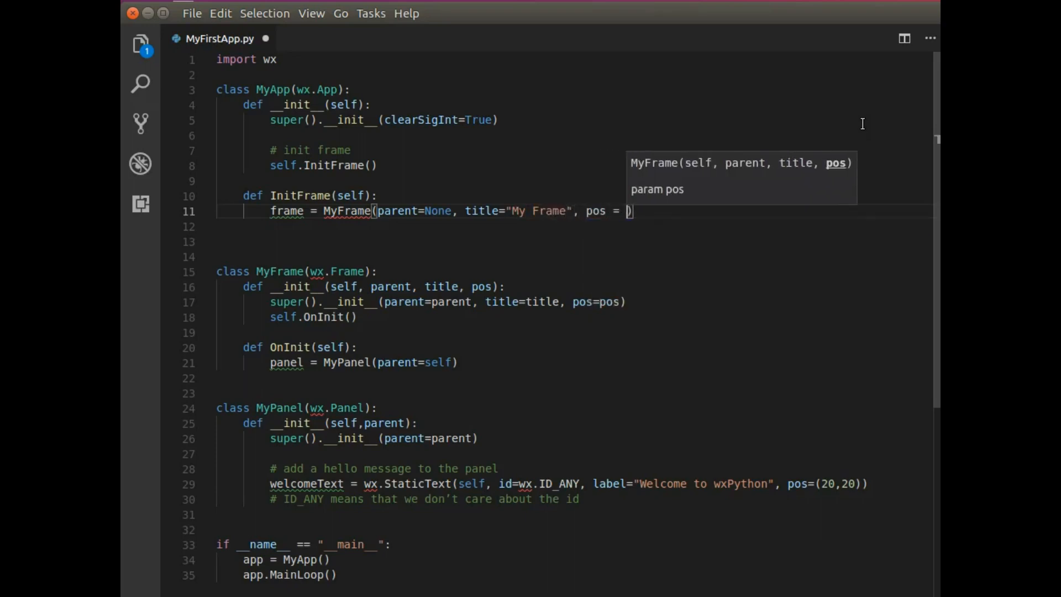
{"action": "type", "text": "(100, 100)"}
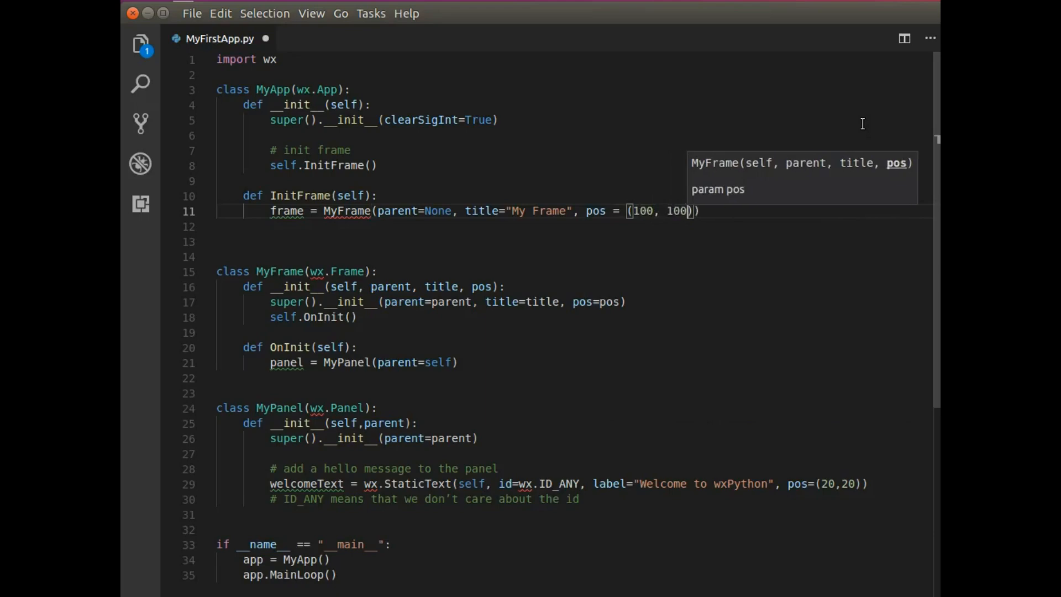
{"action": "key", "text": "ctrl+s"}
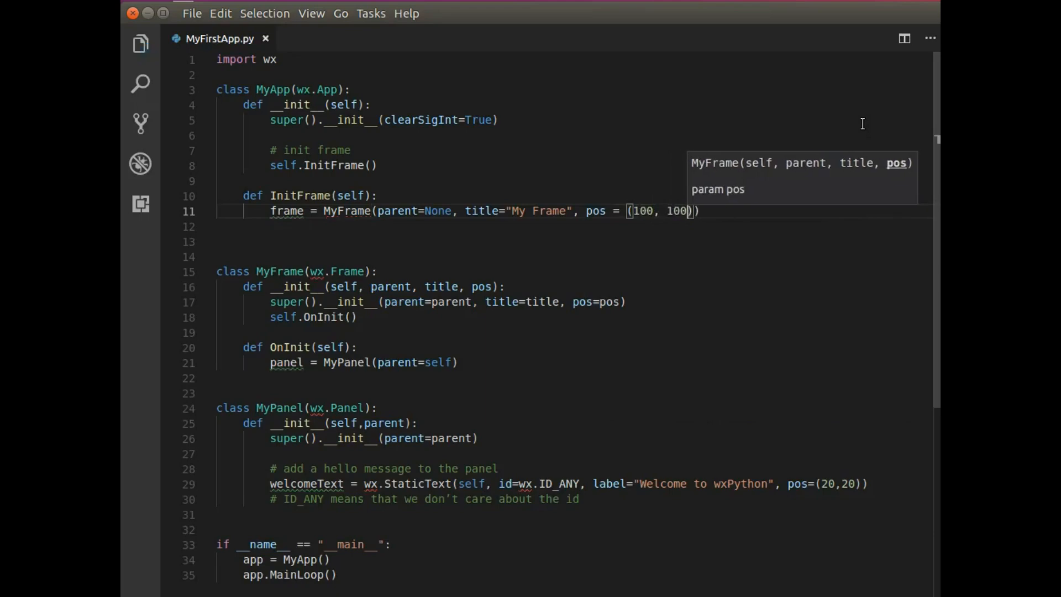
{"action": "mouse_move", "coordinate": [538, 520]}
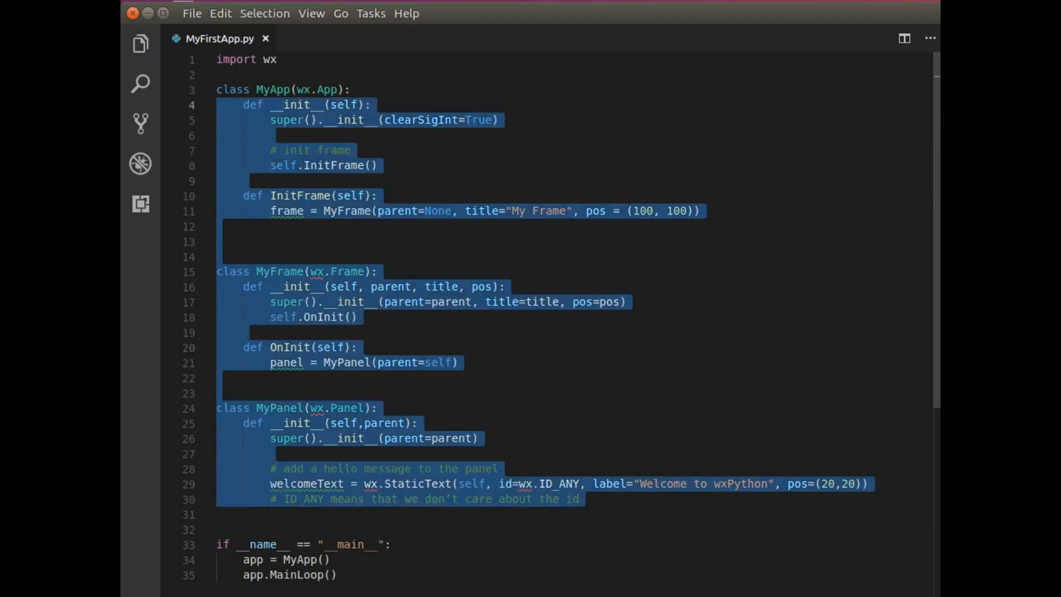
Step: Start a new line after the frame assignment in InitFrame and begin typing 'frame.'
{"action": "left_click", "coordinate": [336, 575]}
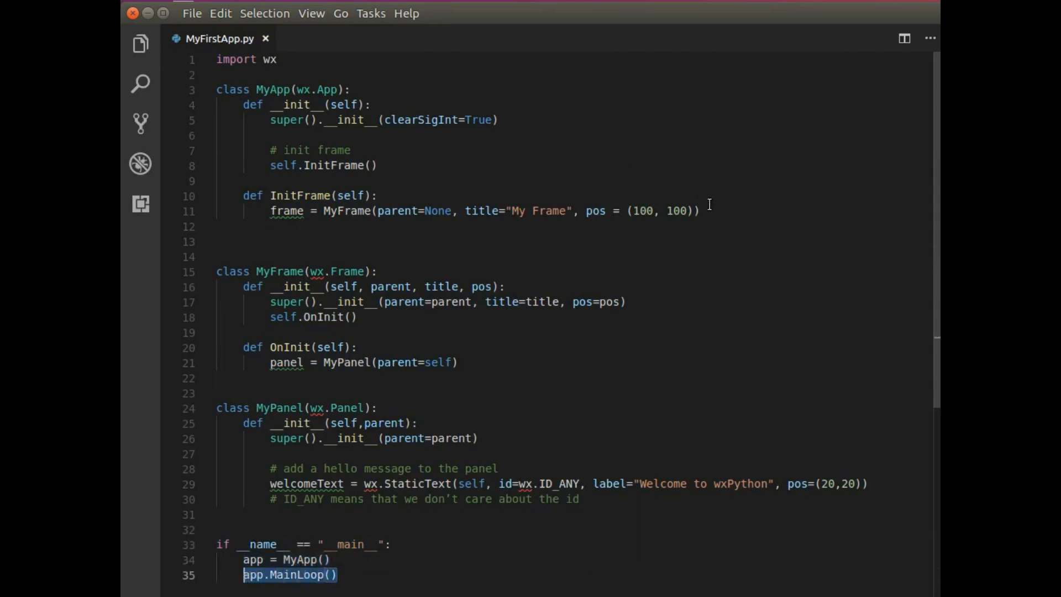
{"action": "left_click", "coordinate": [703, 210]}
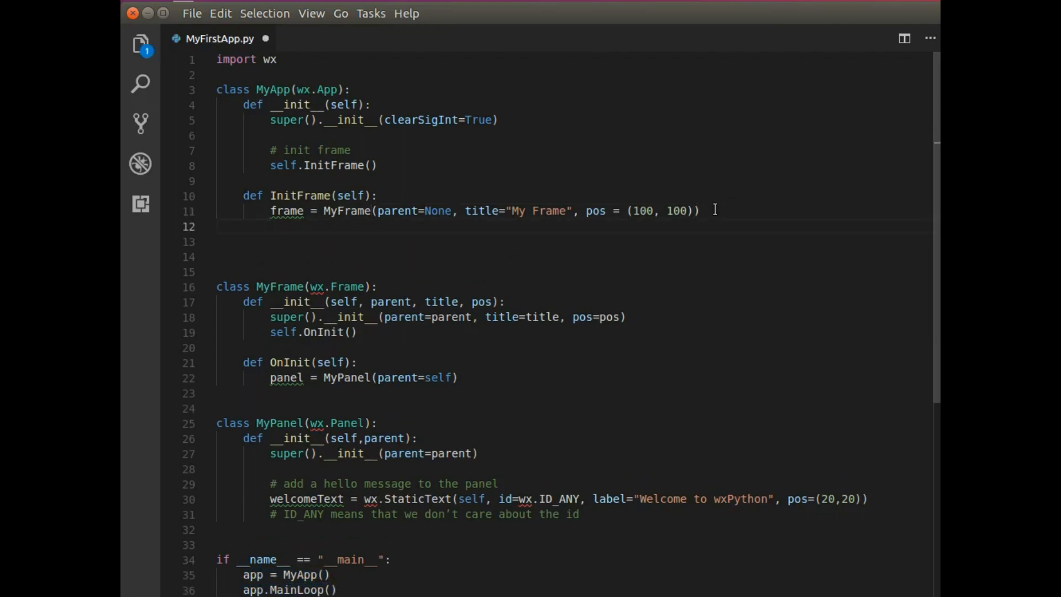
{"action": "type", "text": "frame."}
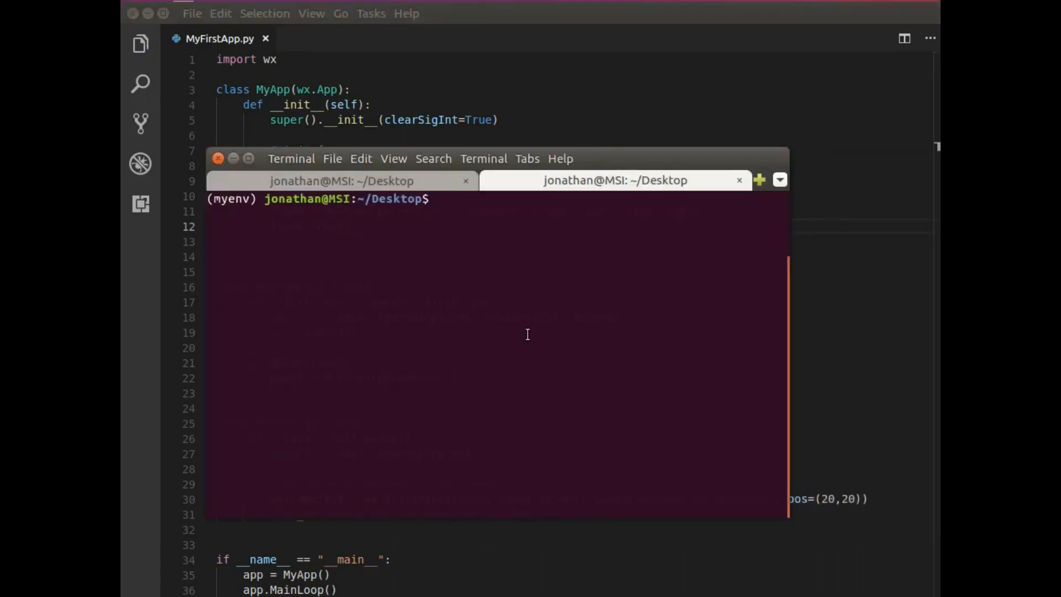
Step: Run 'python MyFirstApp.py' so the 'My Frame' window shows 'Welcome to wxPython'
{"action": "type", "text": "python MyFirstApp.py"}
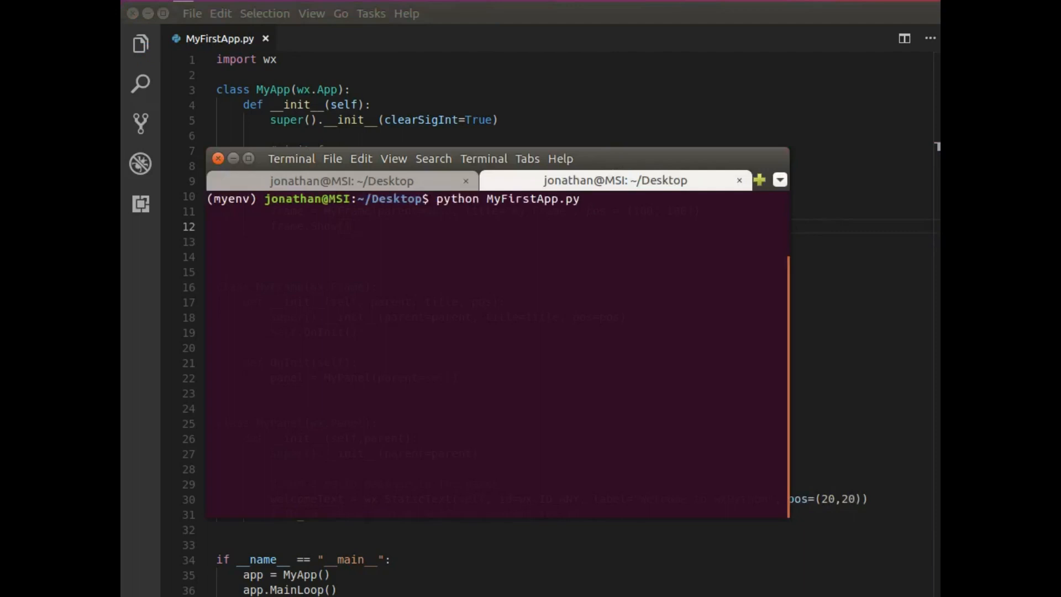
{"action": "key", "text": "Return"}
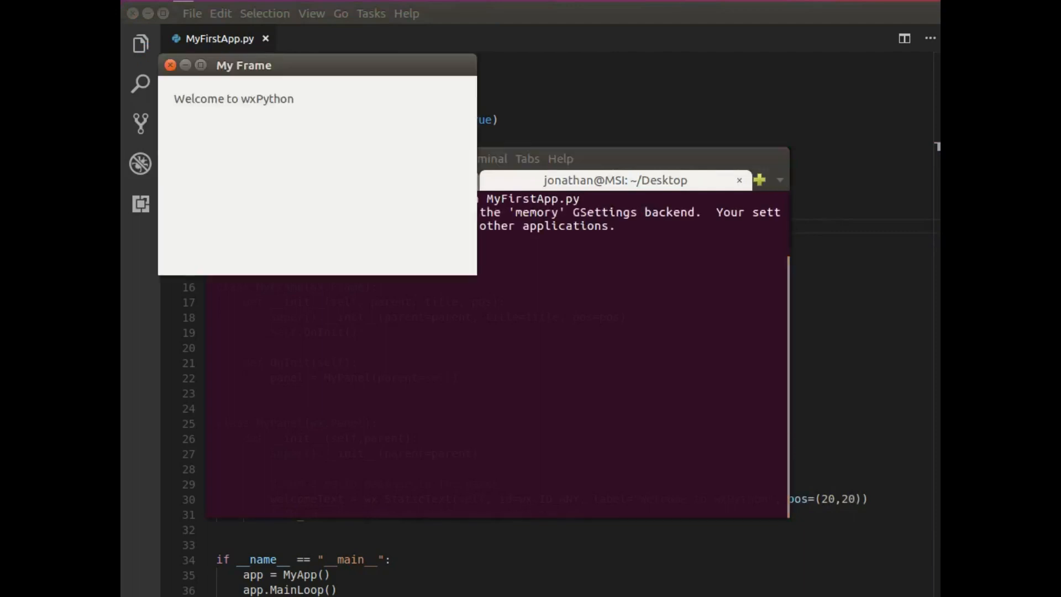
{"action": "mouse_move", "coordinate": [281, 73]}
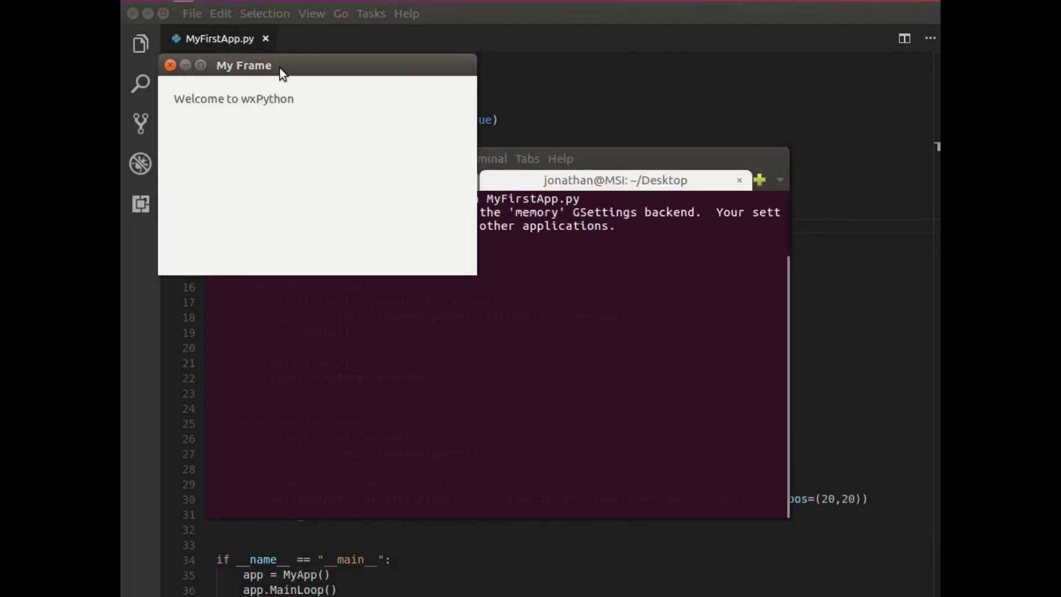
{"action": "mouse_move", "coordinate": [271, 102]}
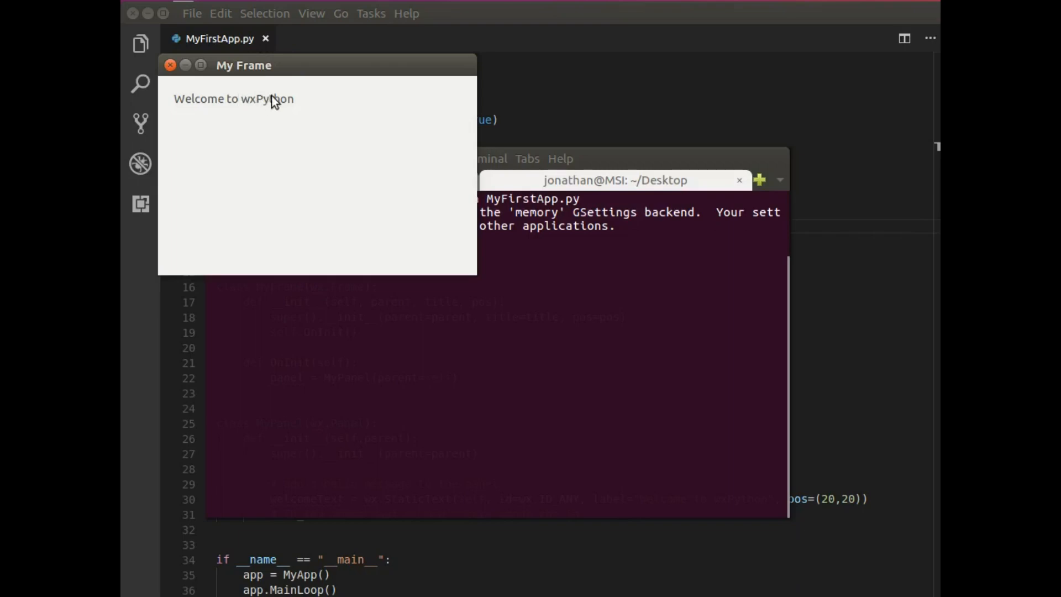